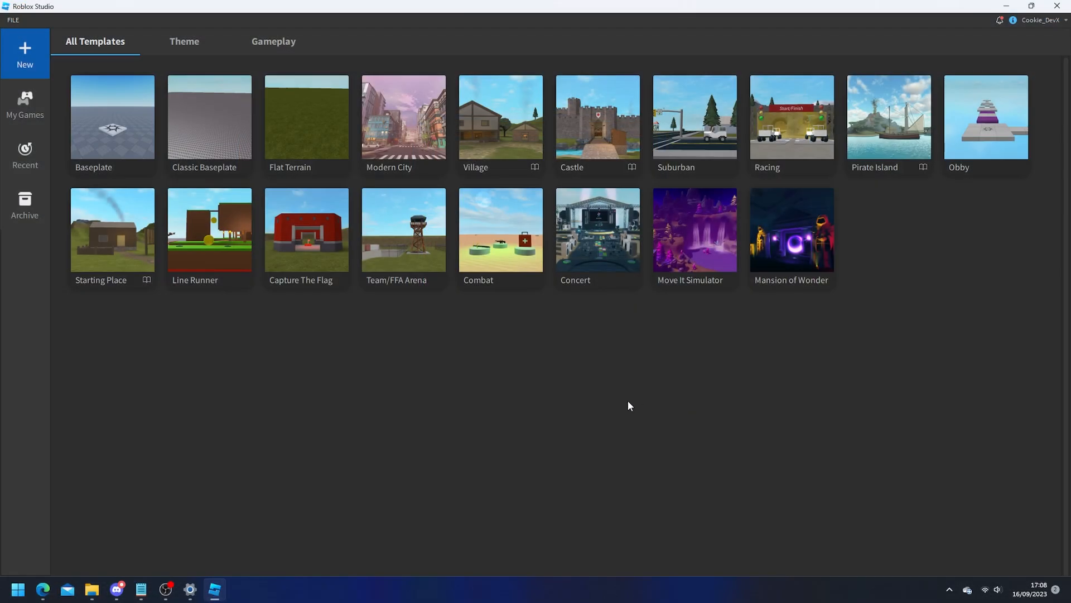
mouse_move(661, 364)
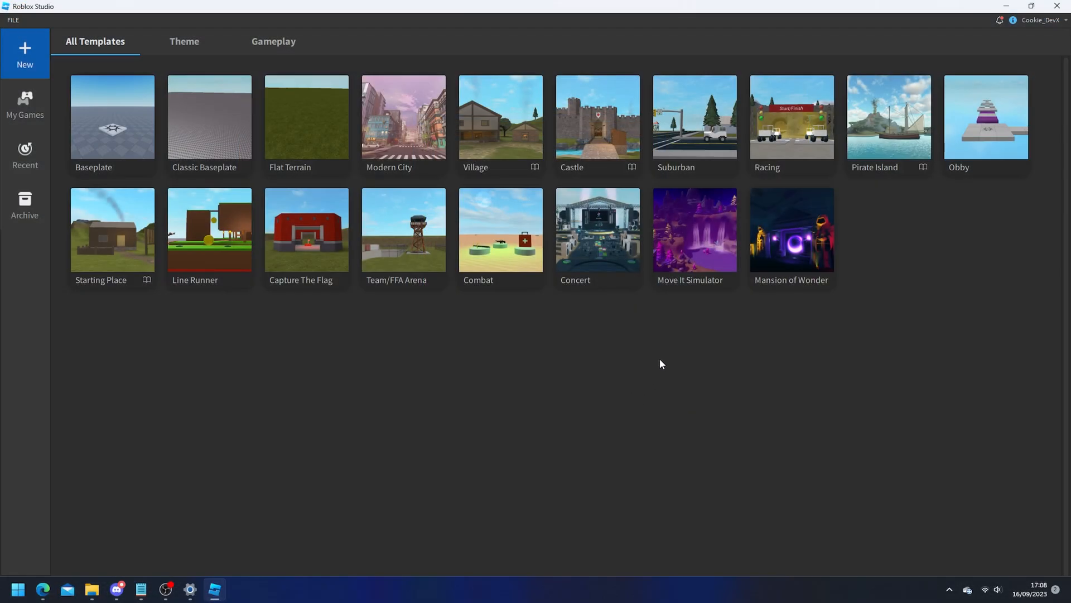
mouse_move(117, 115)
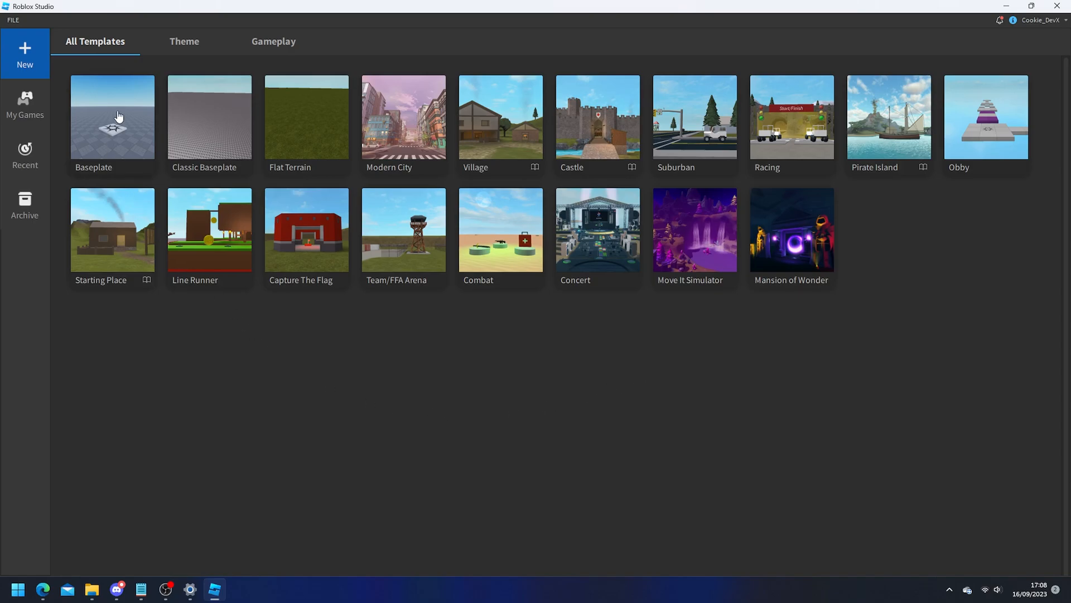
- Choose the Baseplate template from All Templates on the Studio start page
left_click(115, 117)
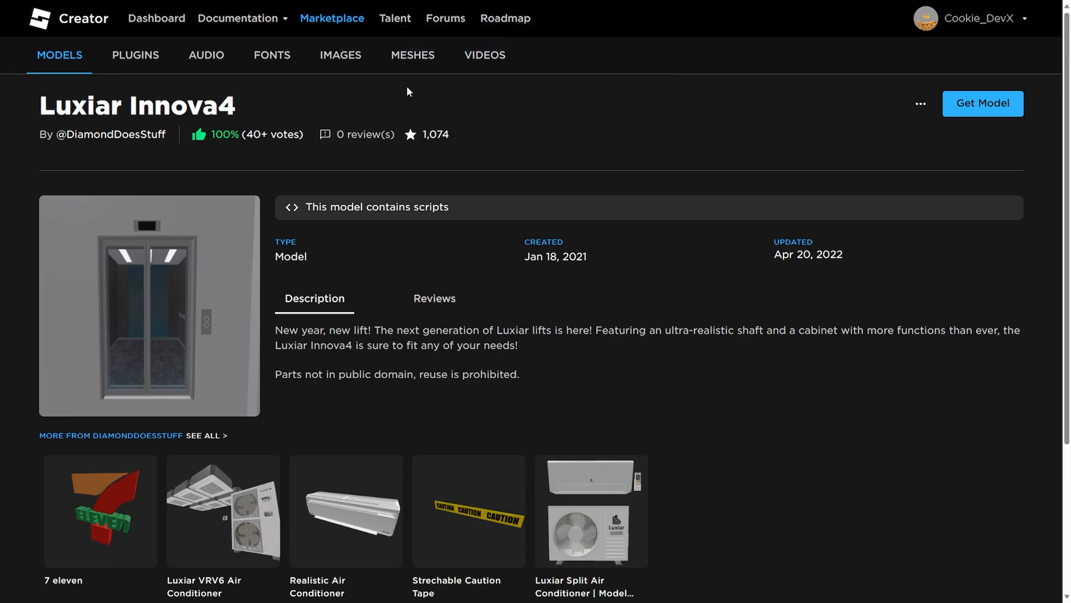
mouse_move(952, 34)
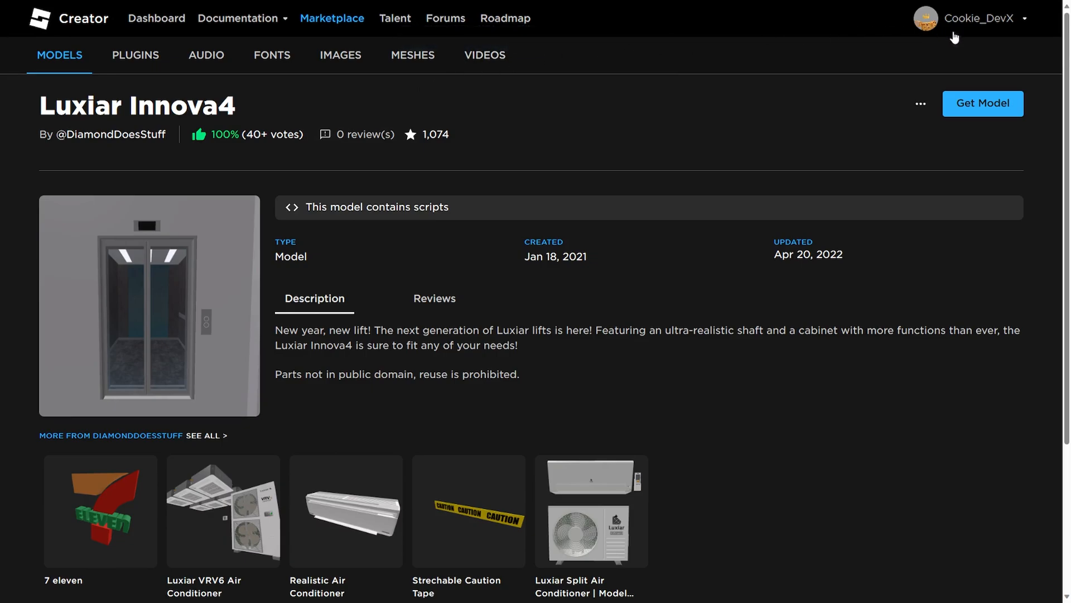
- Get the Luxiar Innova4 model from its Creator Marketplace page into the inventory
left_click(982, 103)
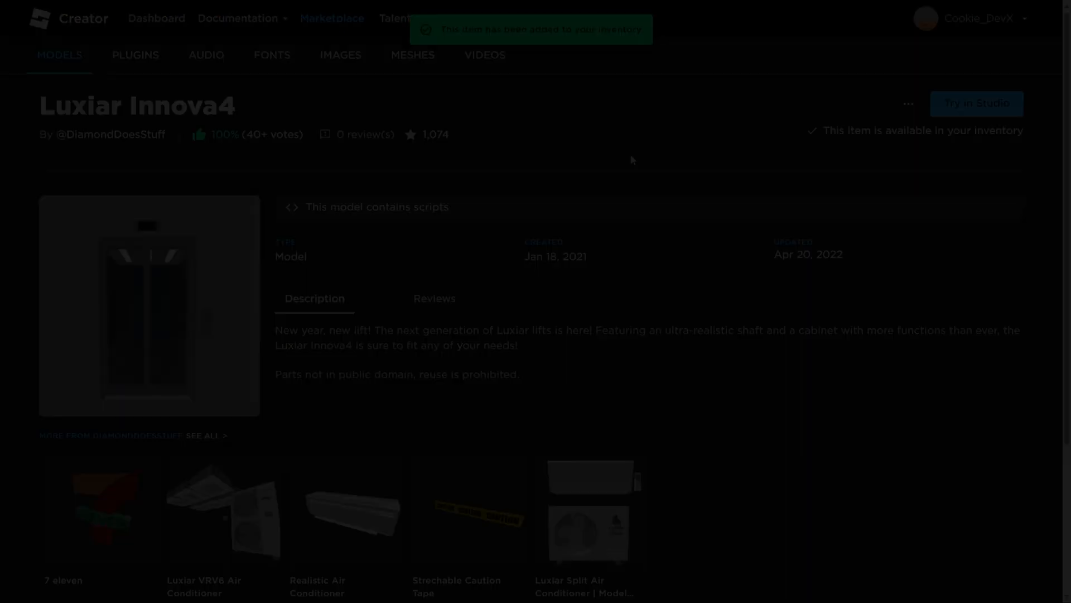
left_click(976, 103)
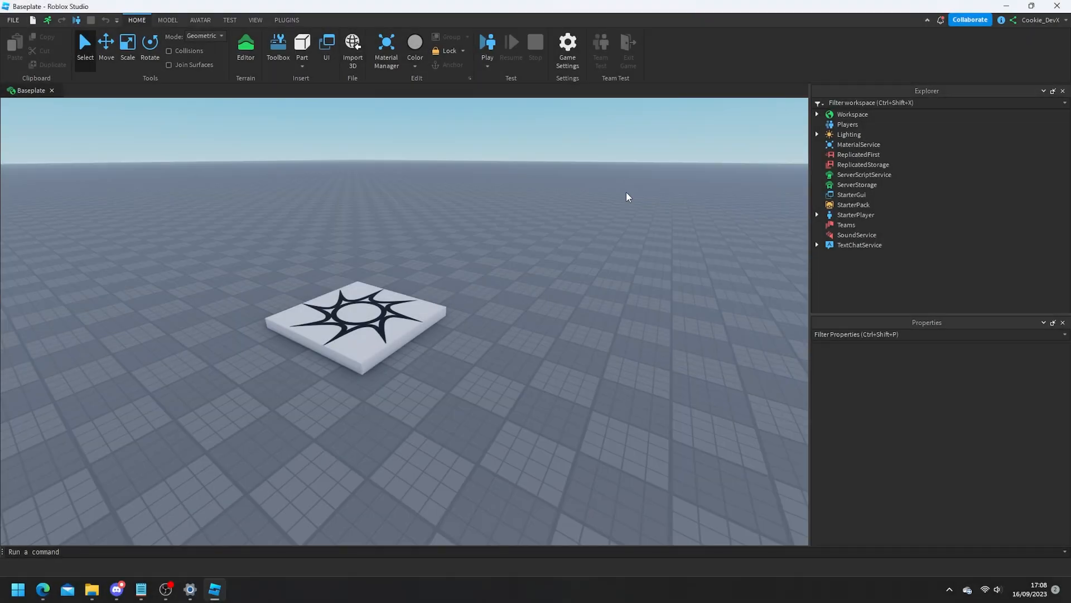
- Search the Toolbox inventory for 'Luxiar' and insert Luxiar Innova4, accepting the scripts warning
left_click(167, 20)
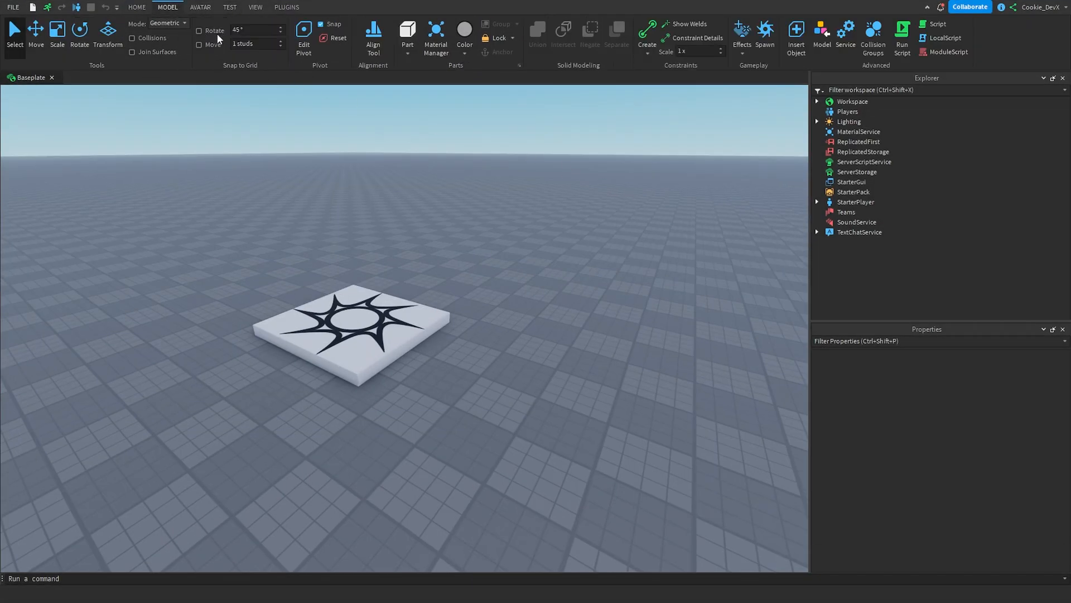
left_click(133, 7)
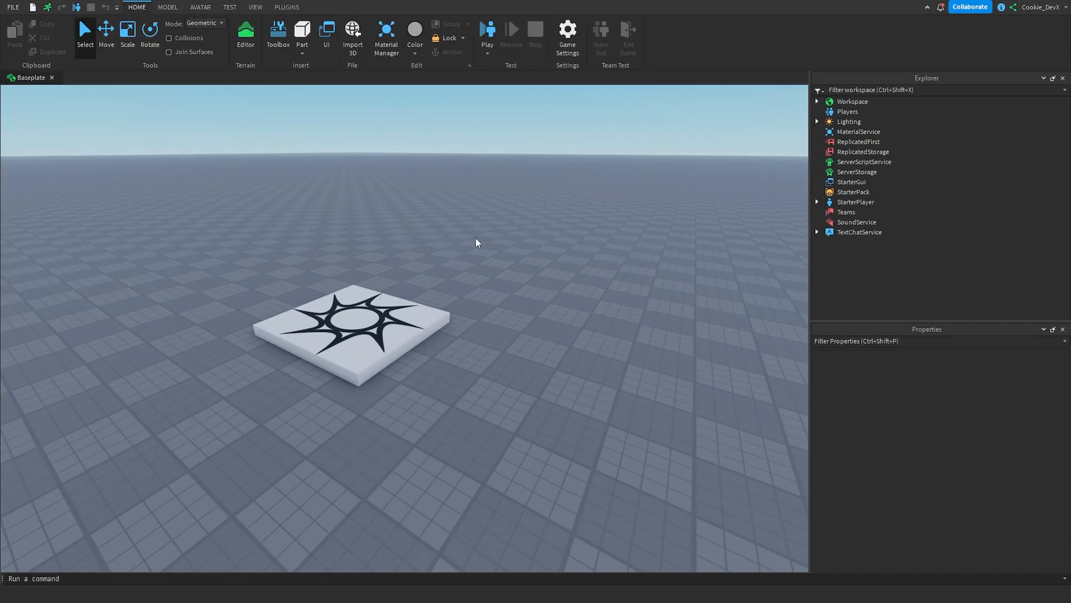
left_click(278, 32)
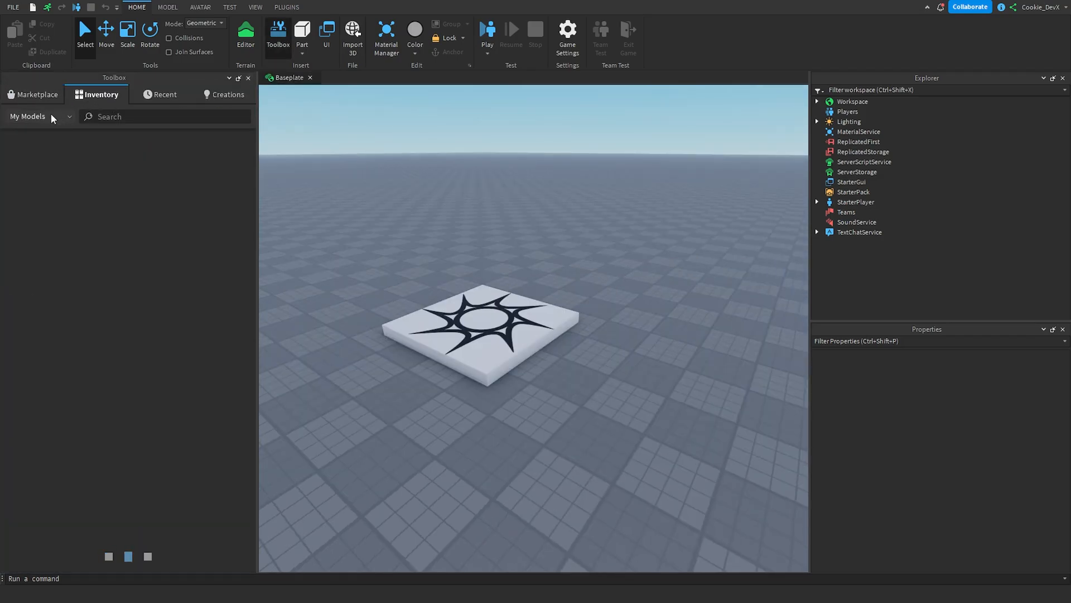
left_click(162, 116)
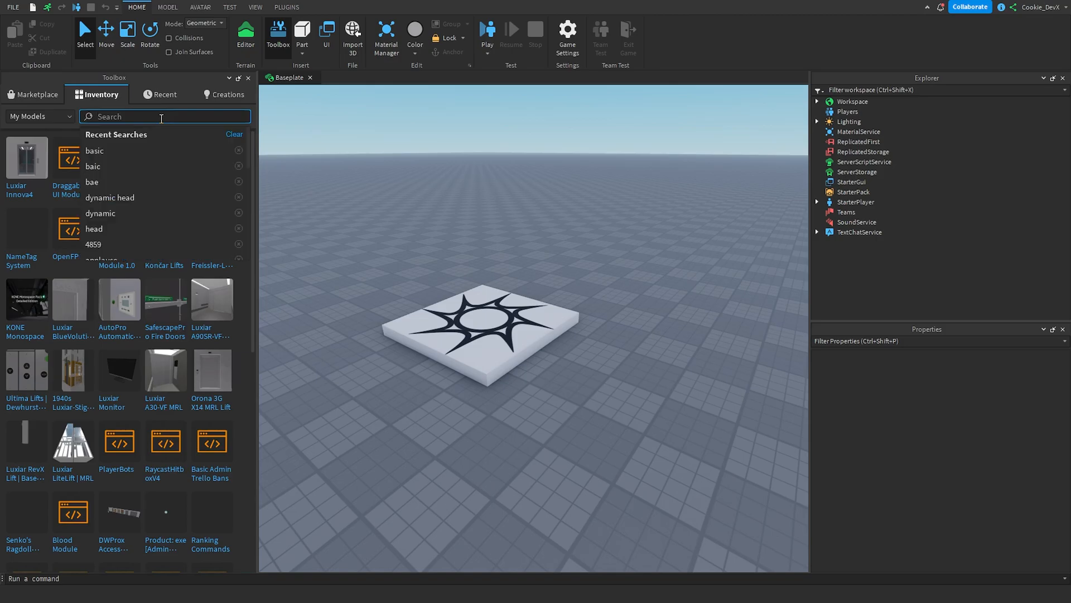
type("Luxiar")
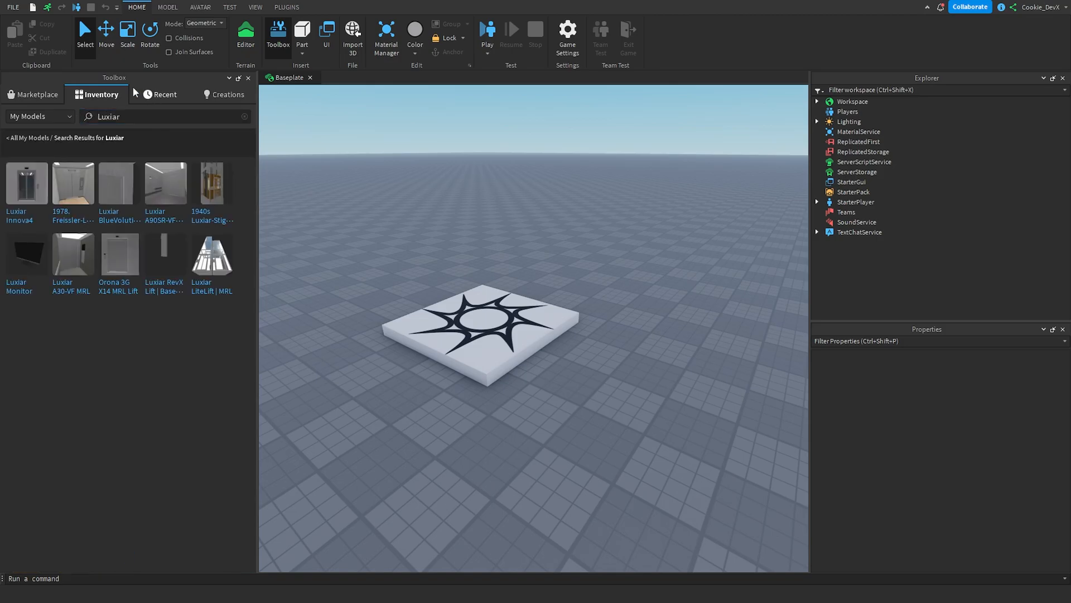
mouse_move(25, 196)
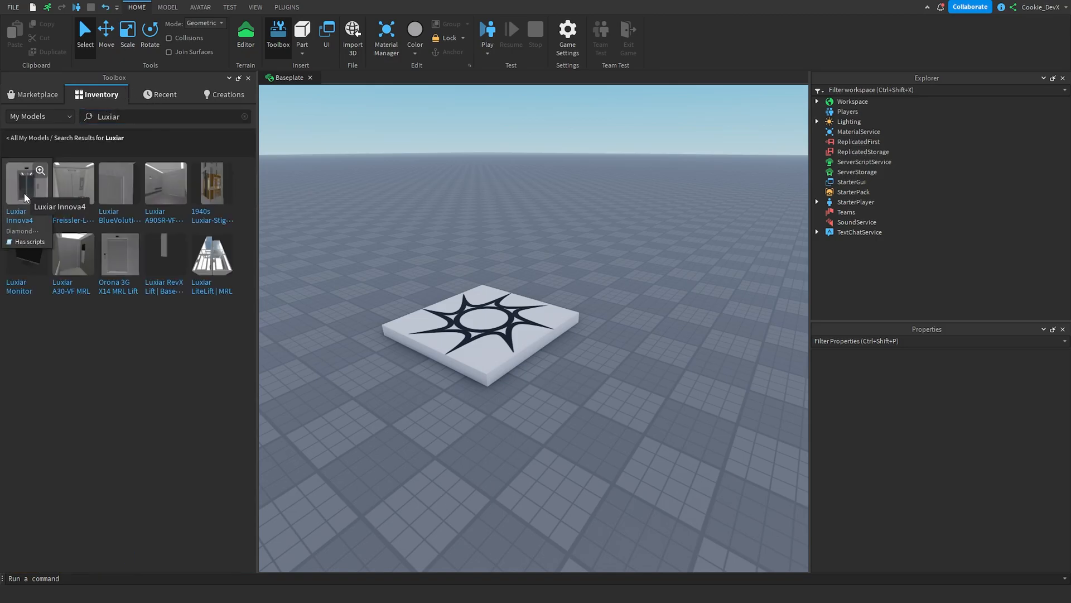
left_click(27, 183)
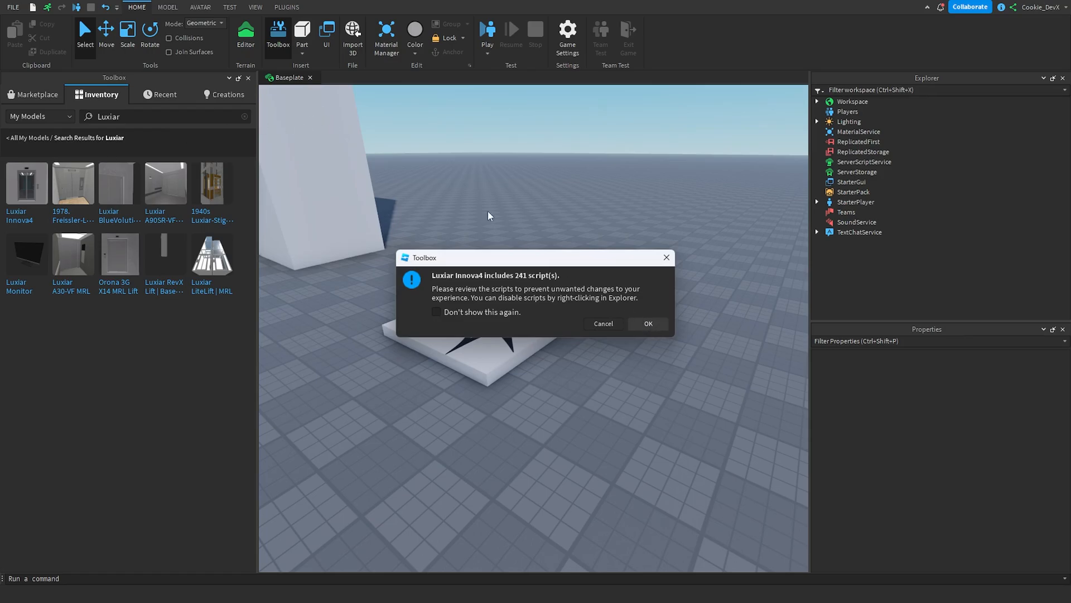
left_click(648, 323)
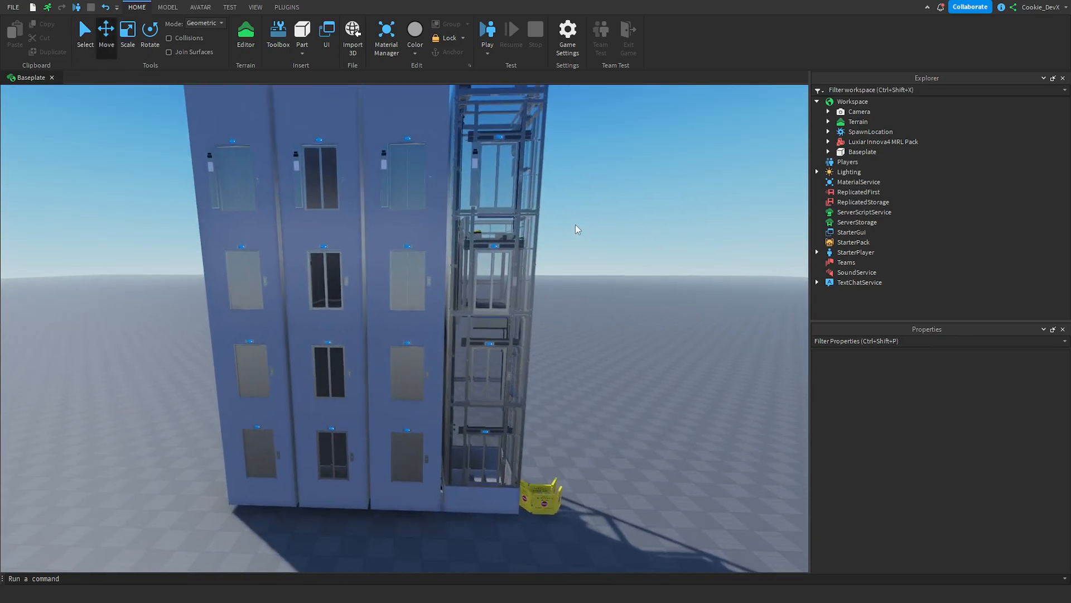
- Select the Luxiar Innova4 MRL Pack in Explorer for ungrouping
left_click(882, 141)
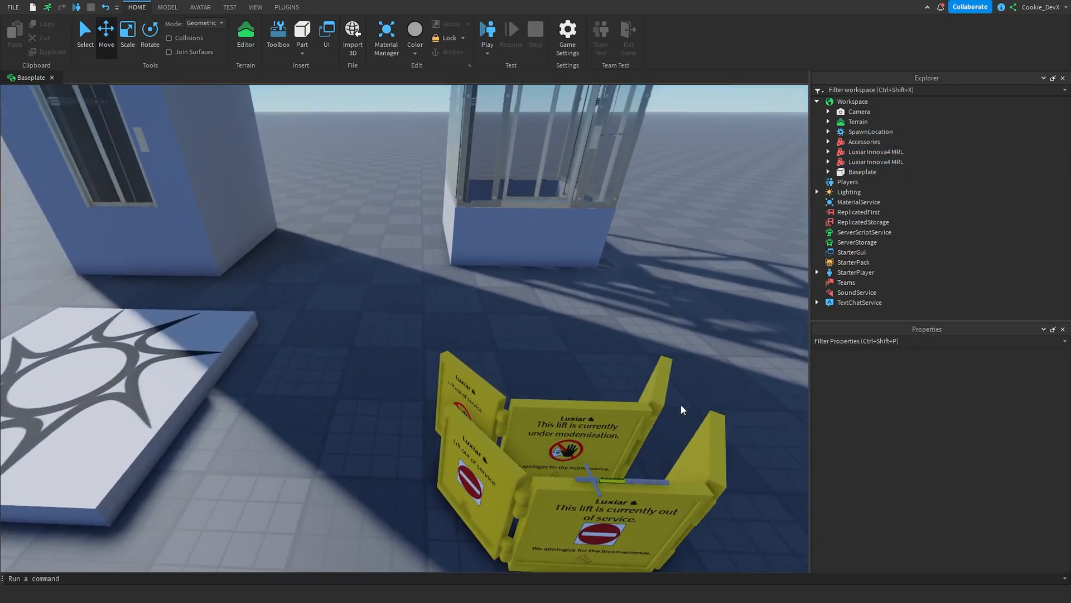
- Expand Accessories and select the OutOfService barrier for deletion, keeping the Triangle Key
left_click(864, 141)
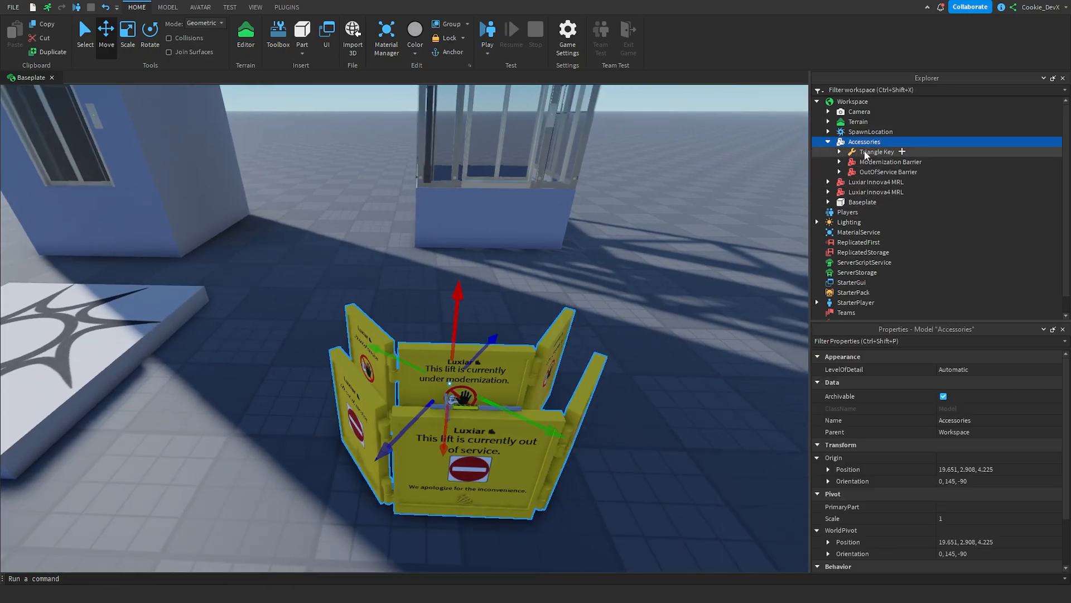
left_click(875, 151)
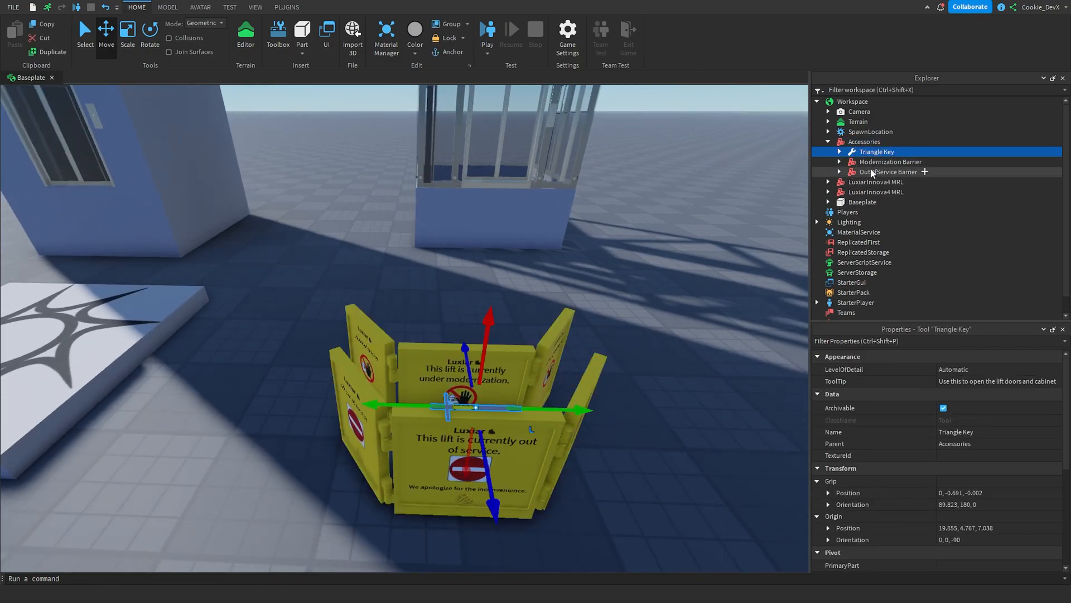
left_click(887, 172)
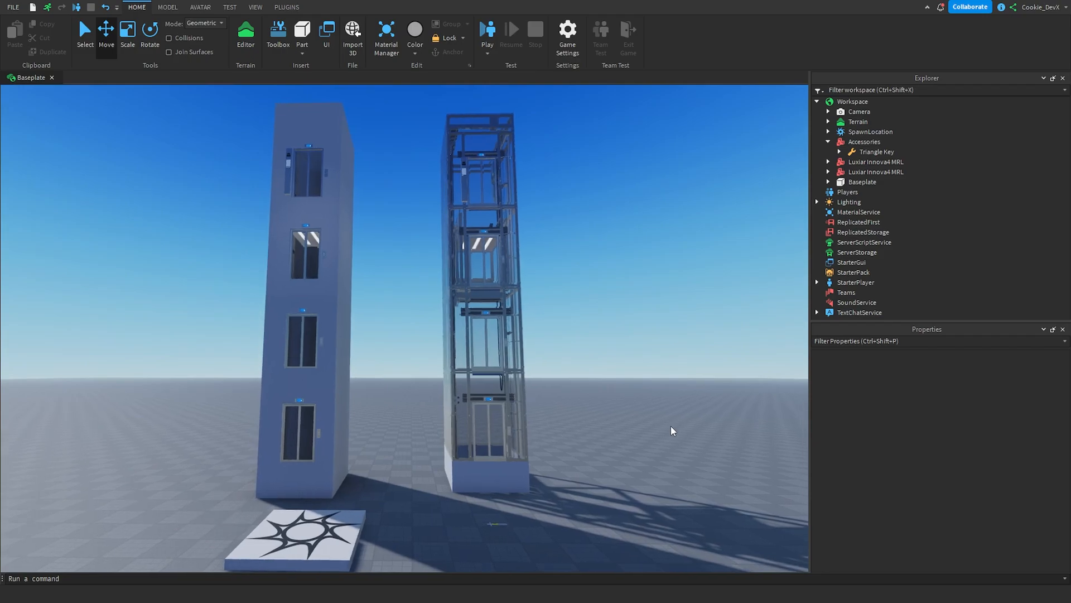
- Select the first Luxiar Innova4 MRL and expand it and its Cabinet in Explorer
left_click(877, 152)
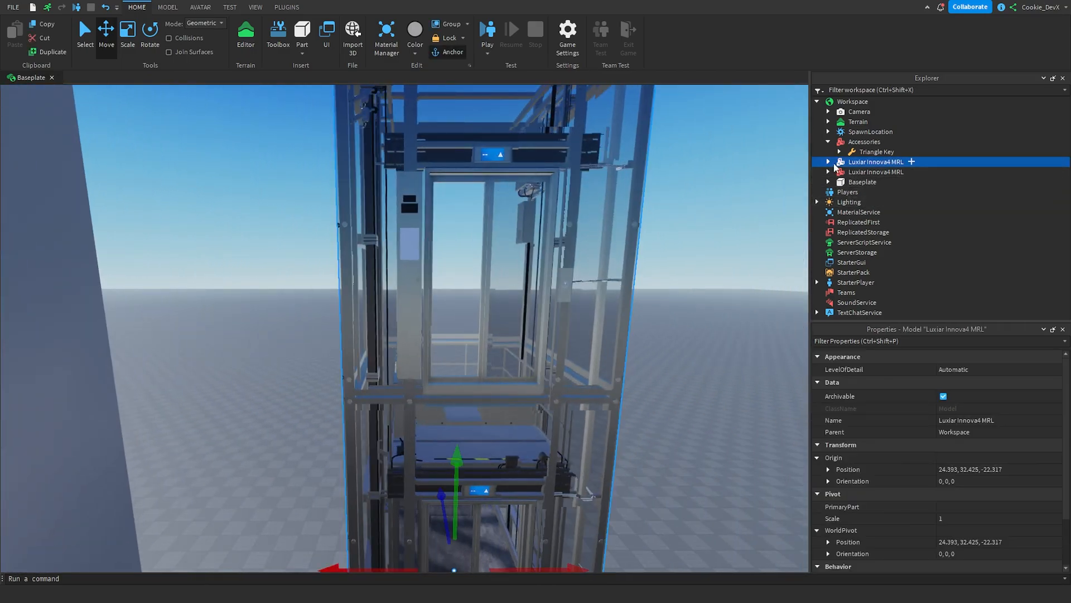
left_click(828, 162)
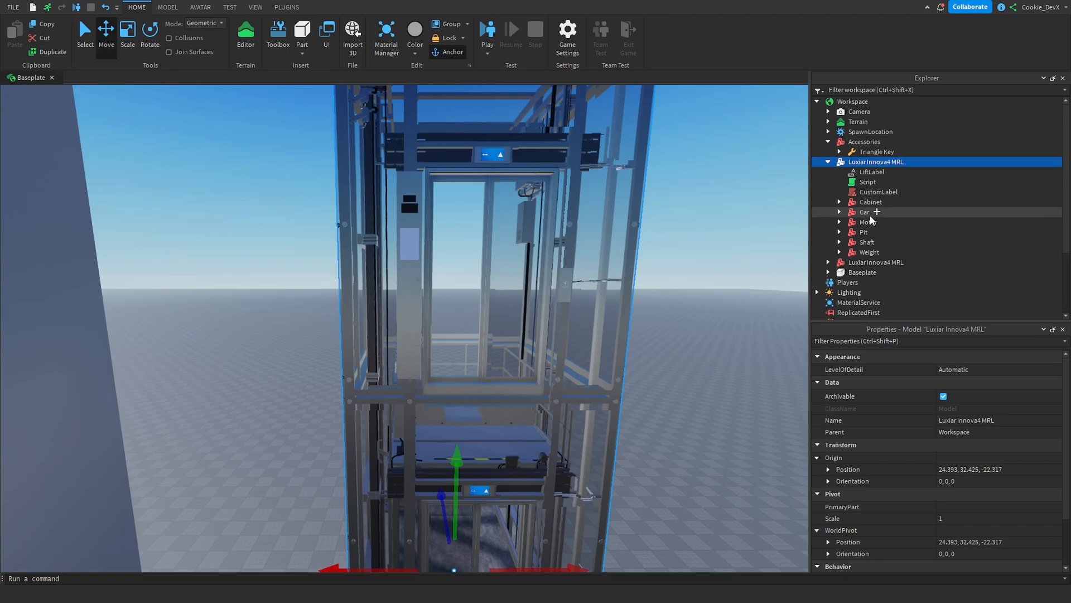
mouse_move(889, 201)
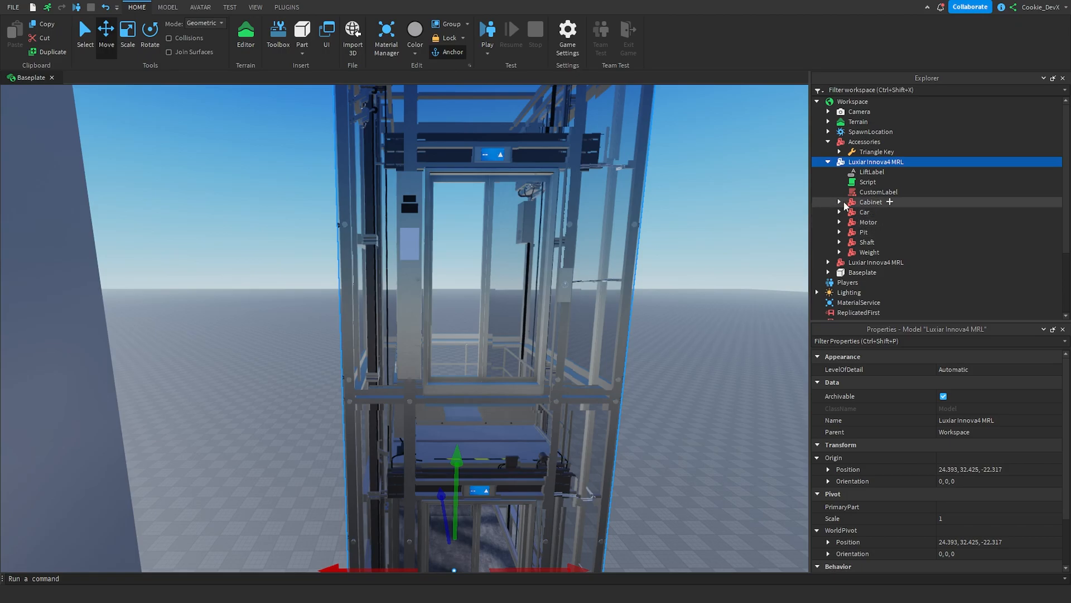
left_click(840, 201)
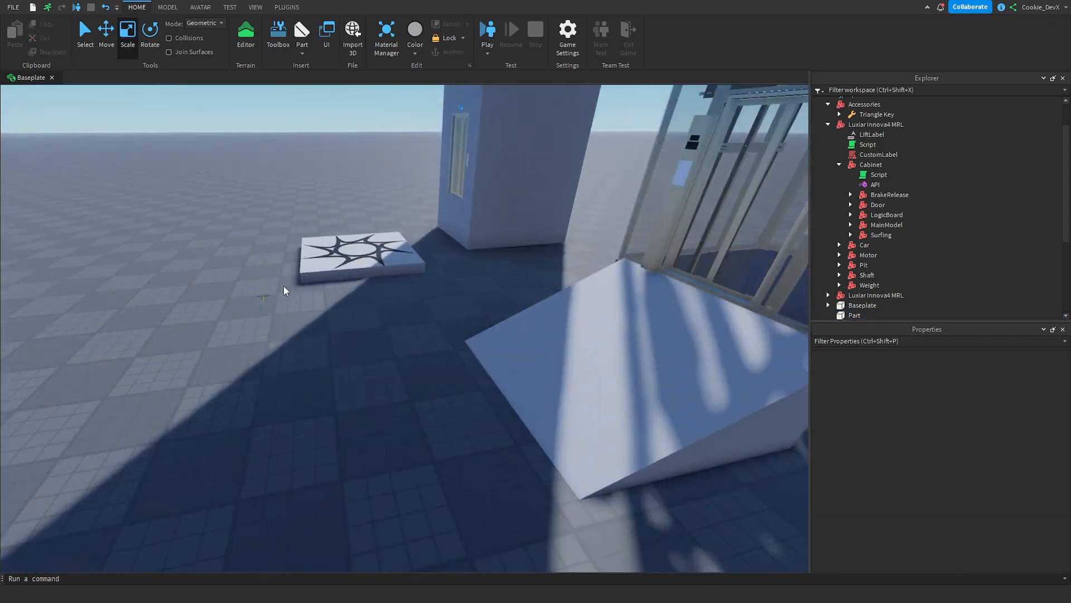
- Drag the Triangle Key into StarterPack and launch a playtest
left_click(864, 132)
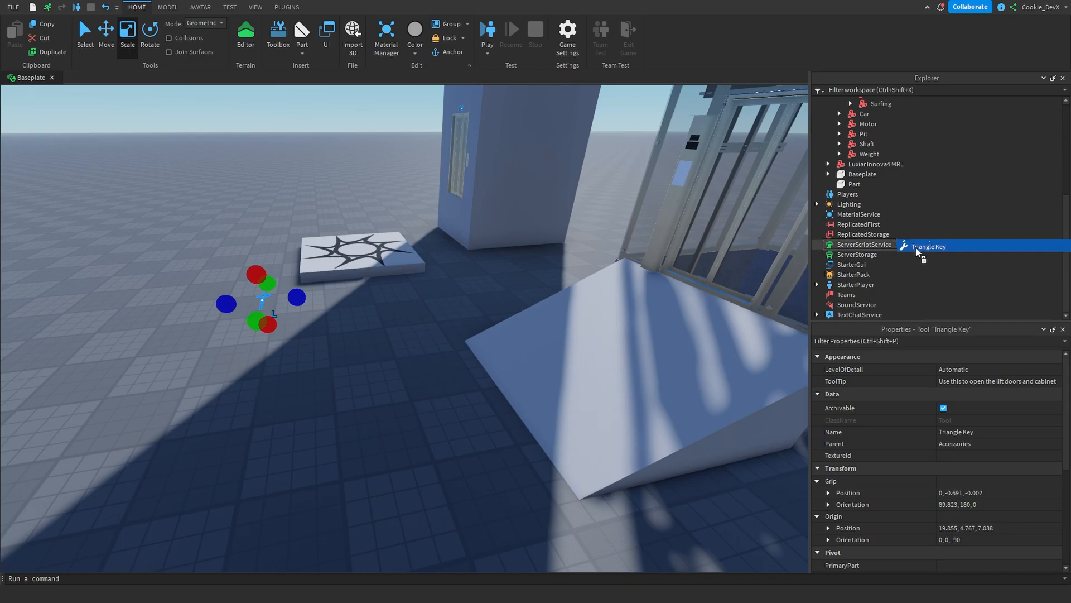
left_click_drag(927, 246, 888, 285)
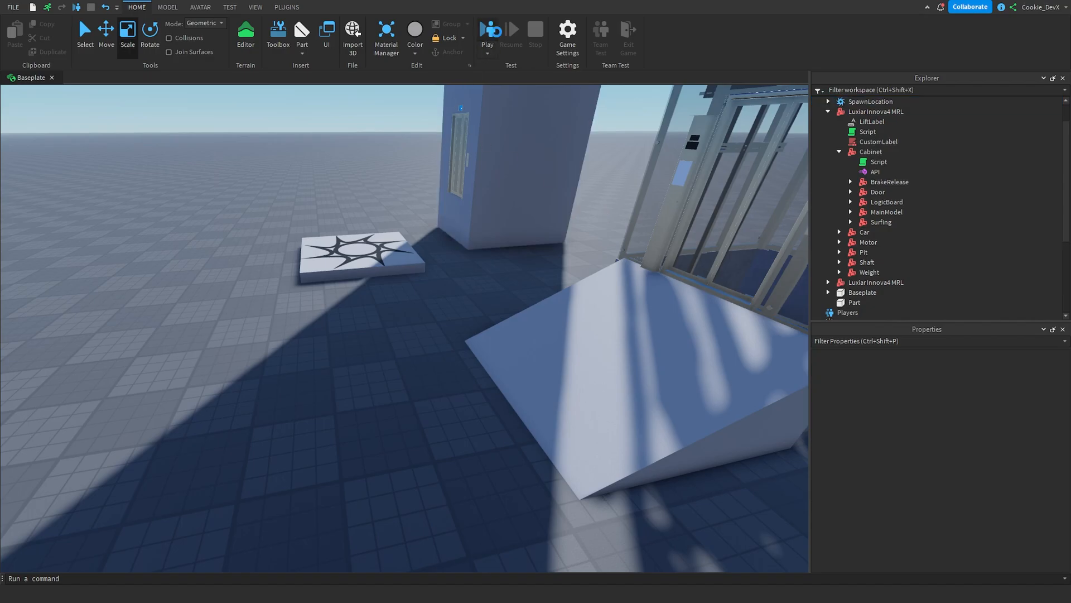
left_click(489, 29)
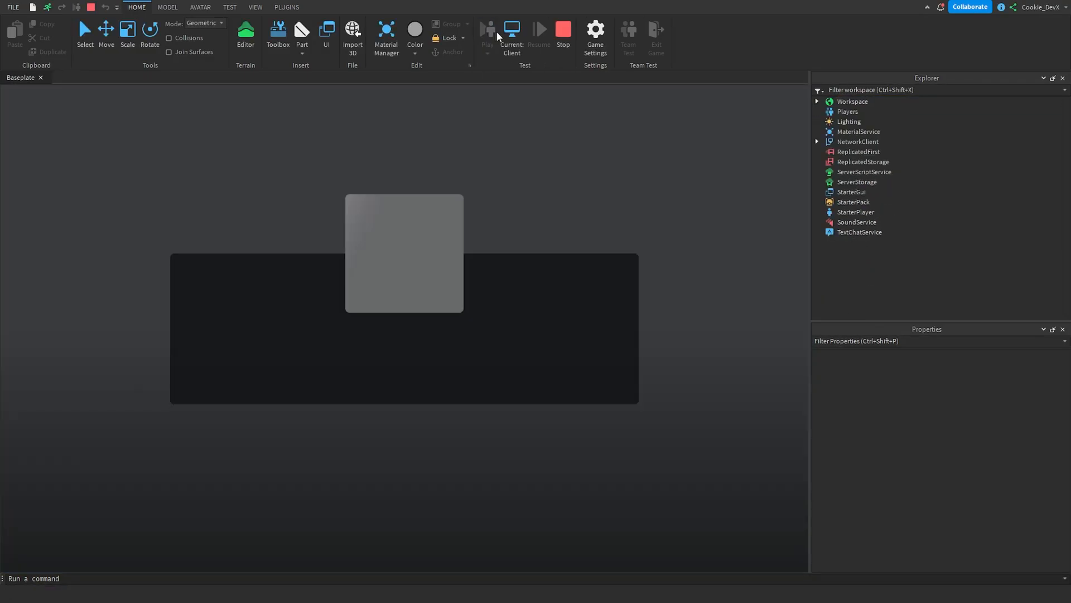
- Walk the playtest character into the elevator cabinet
left_click(488, 29)
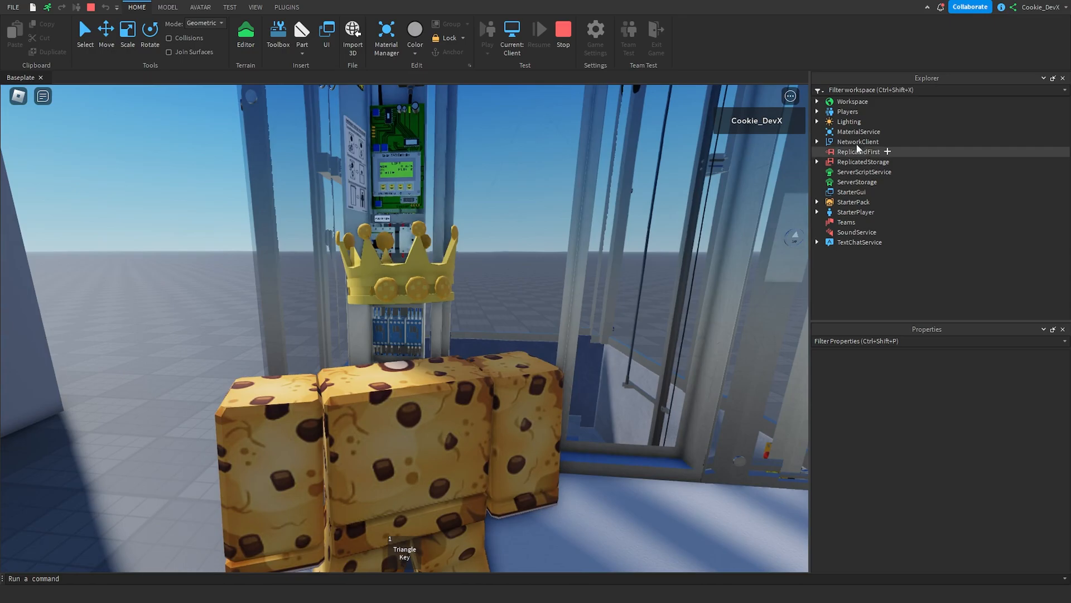
- Select Lighting, filter Properties by 'tim', and drag ClockTime down from 14.5
left_click(848, 121)
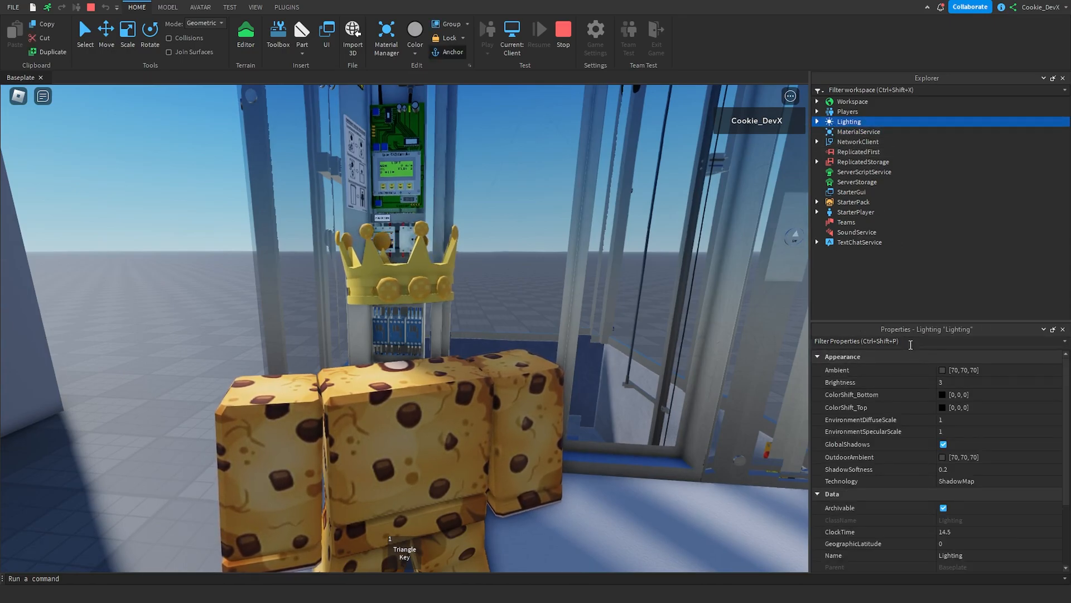
type("tim")
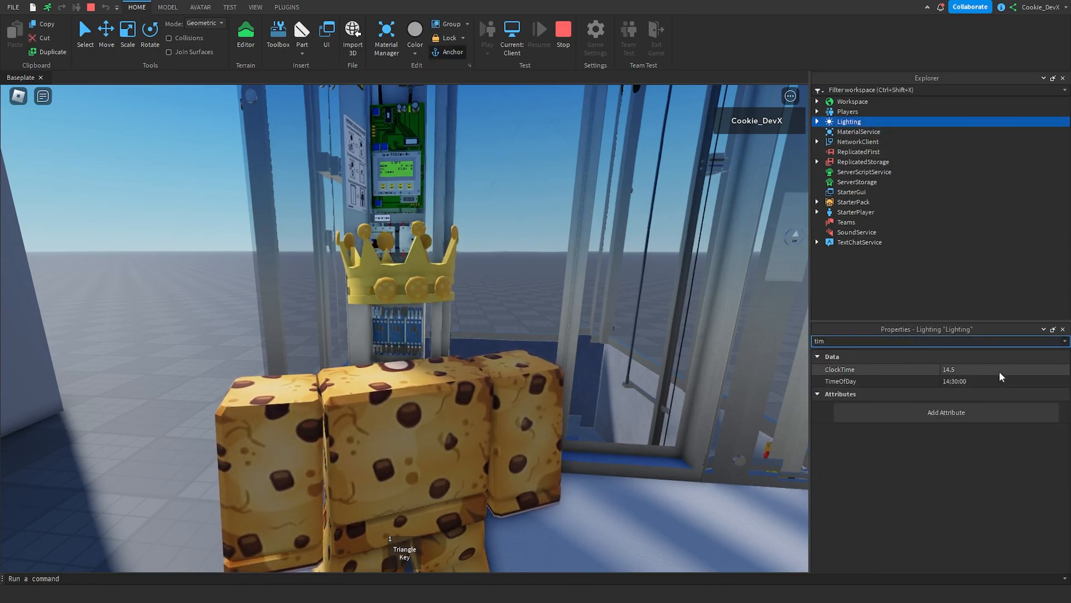
left_click_drag(1017, 369, 994, 369)
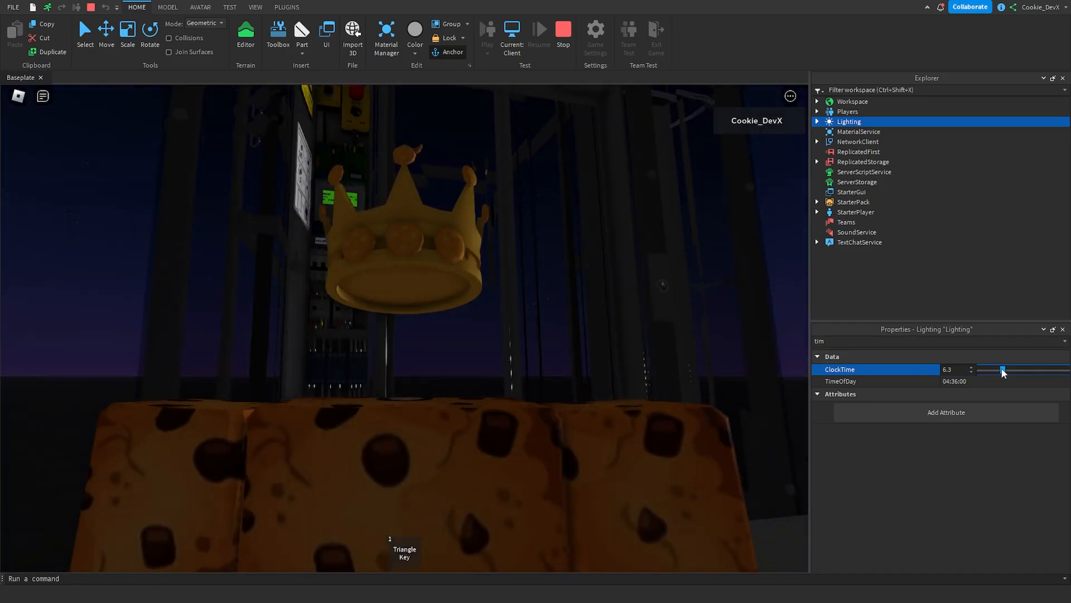
left_click_drag(1003, 369, 1018, 369)
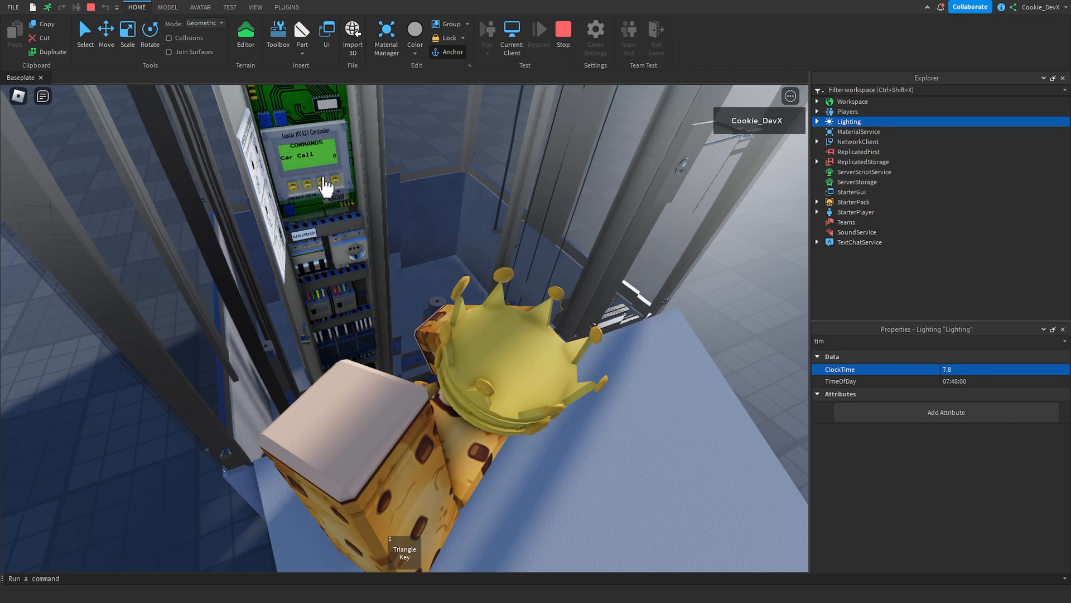
mouse_move(308, 195)
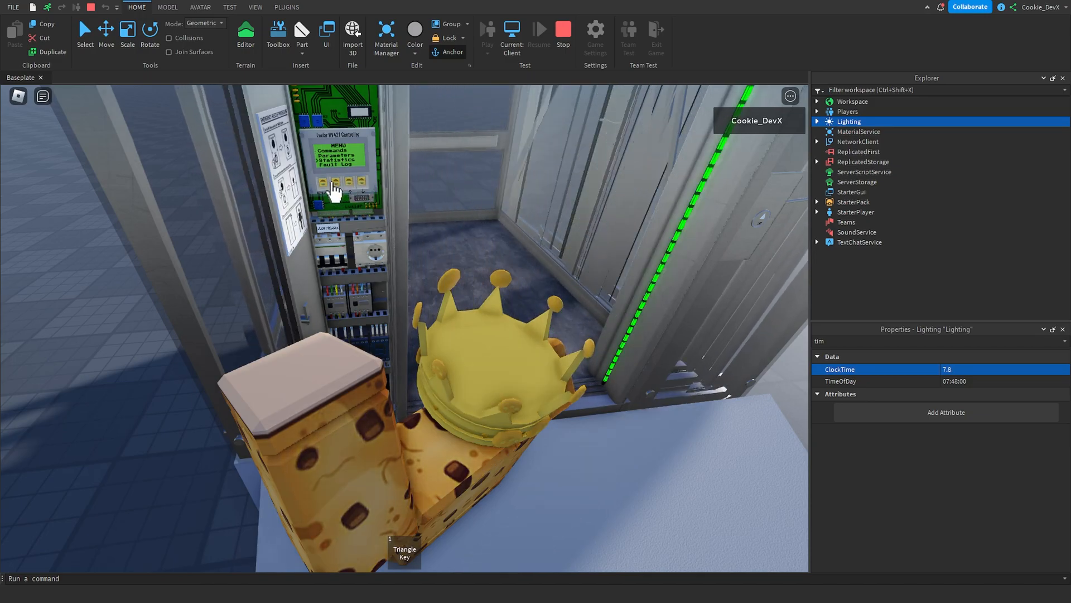
- Press the logic board controller buttons to return its display to the MENU screen
left_click(343, 180)
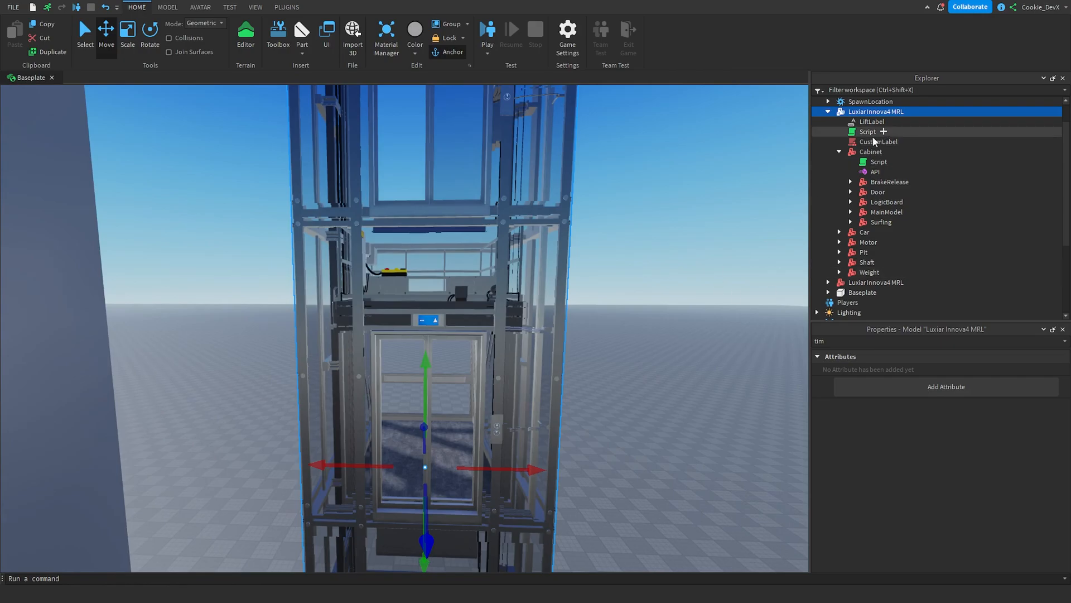
double_click(878, 141)
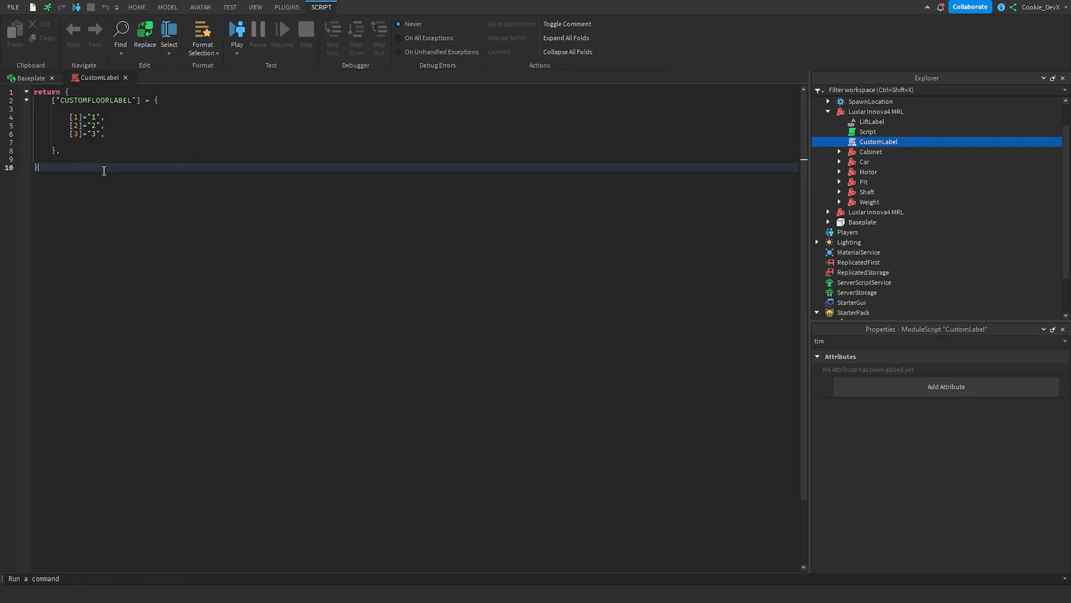
left_click(27, 77)
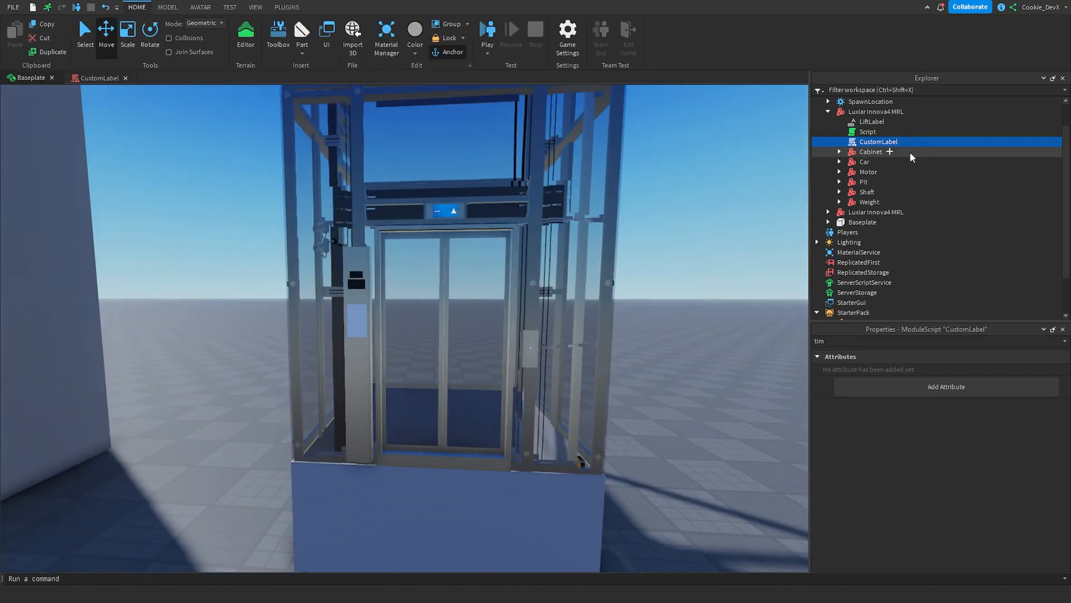
double_click(879, 141)
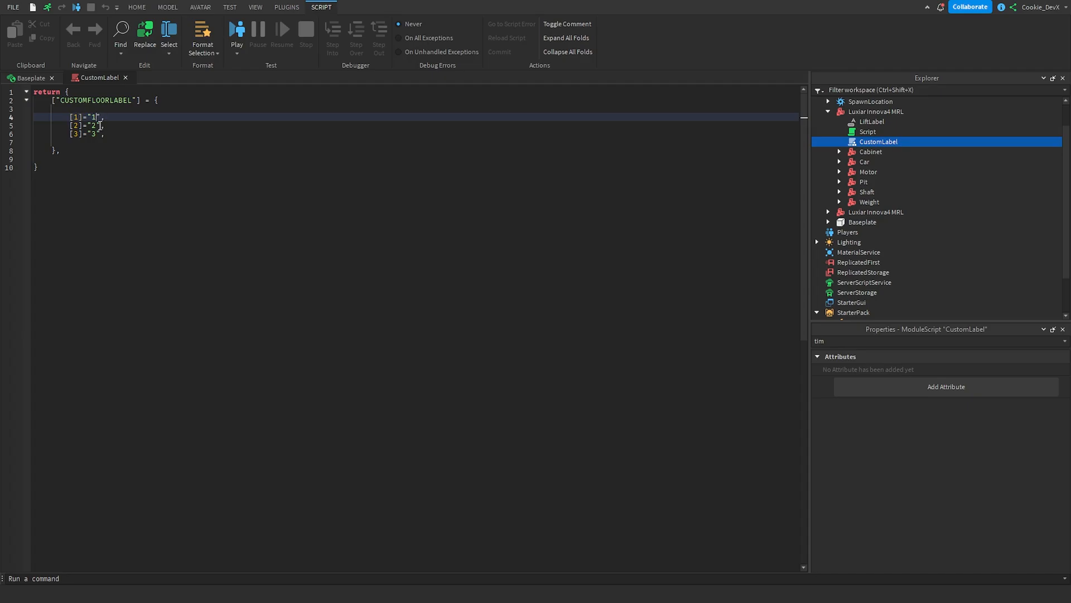
left_click(30, 77)
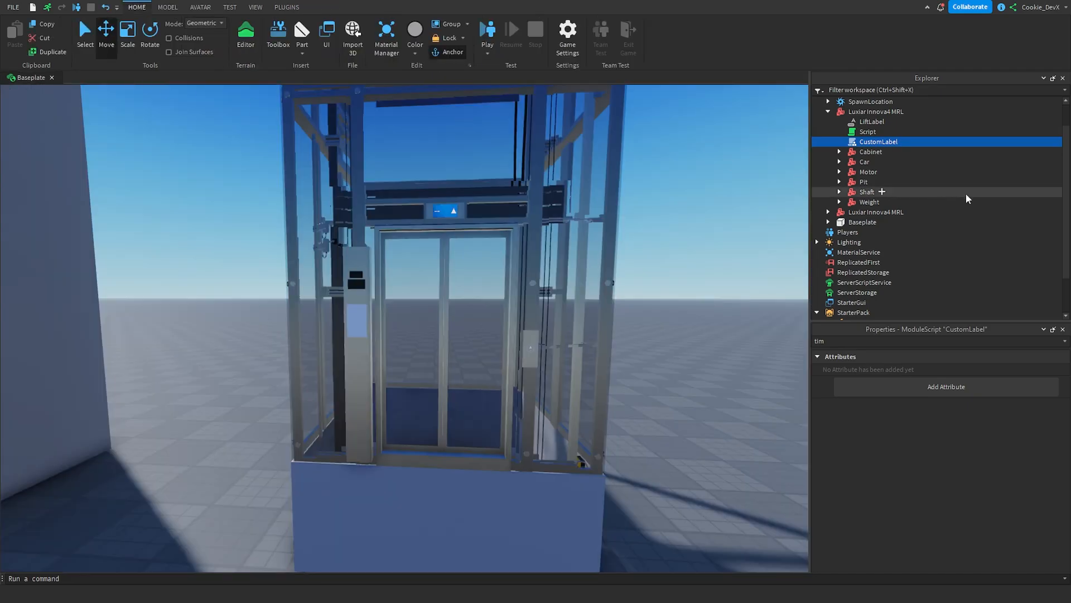
double_click(867, 132)
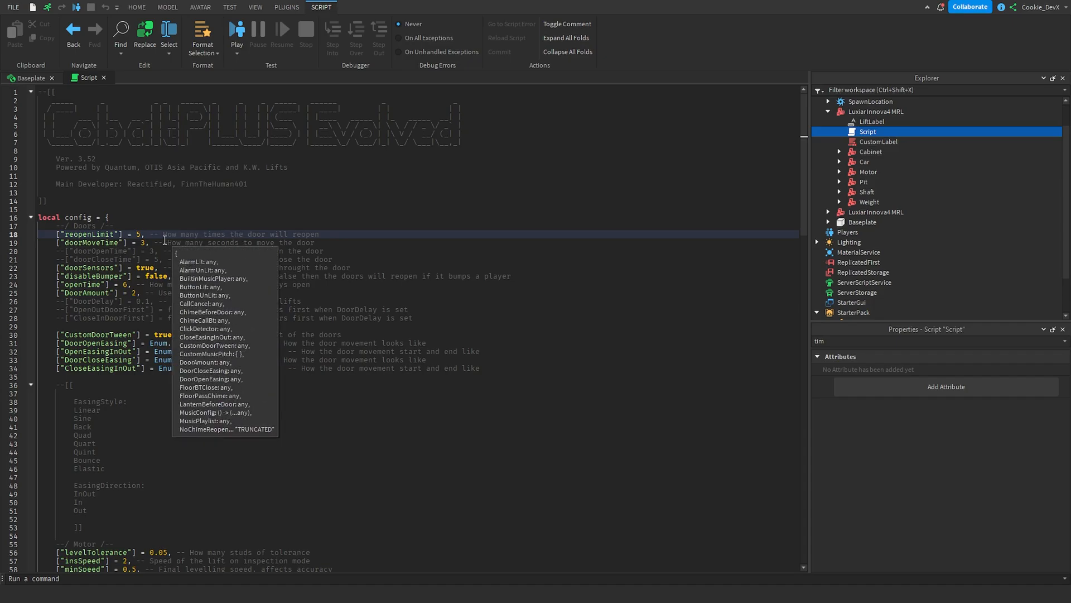
- Review the config's door settings, then the Motor section's lift speeds and CFrame value
left_click(144, 242)
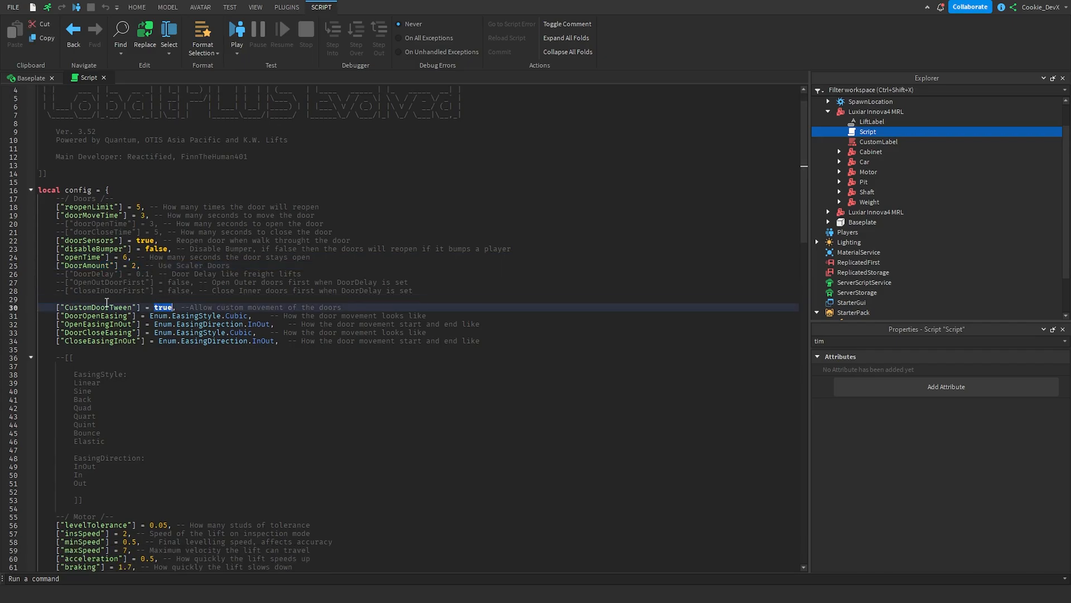
scroll("down", 3)
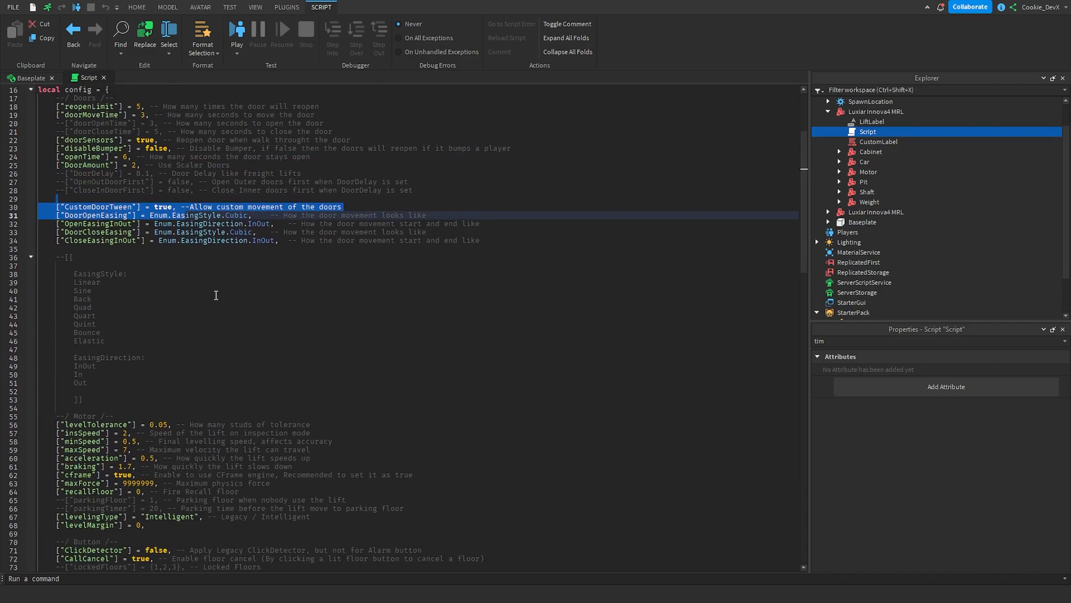
scroll("down", 3)
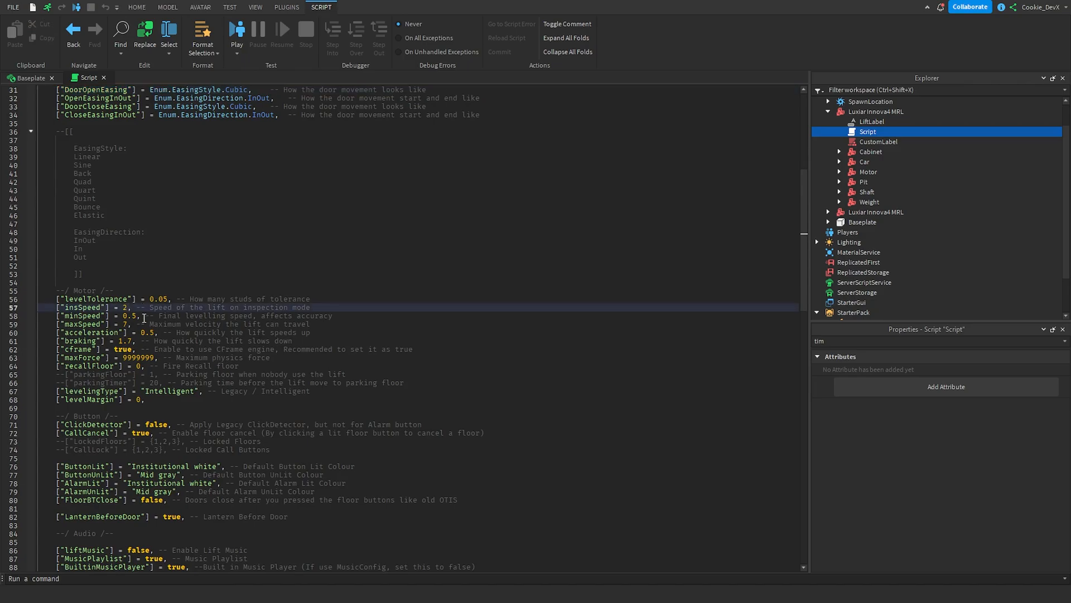
mouse_move(144, 319)
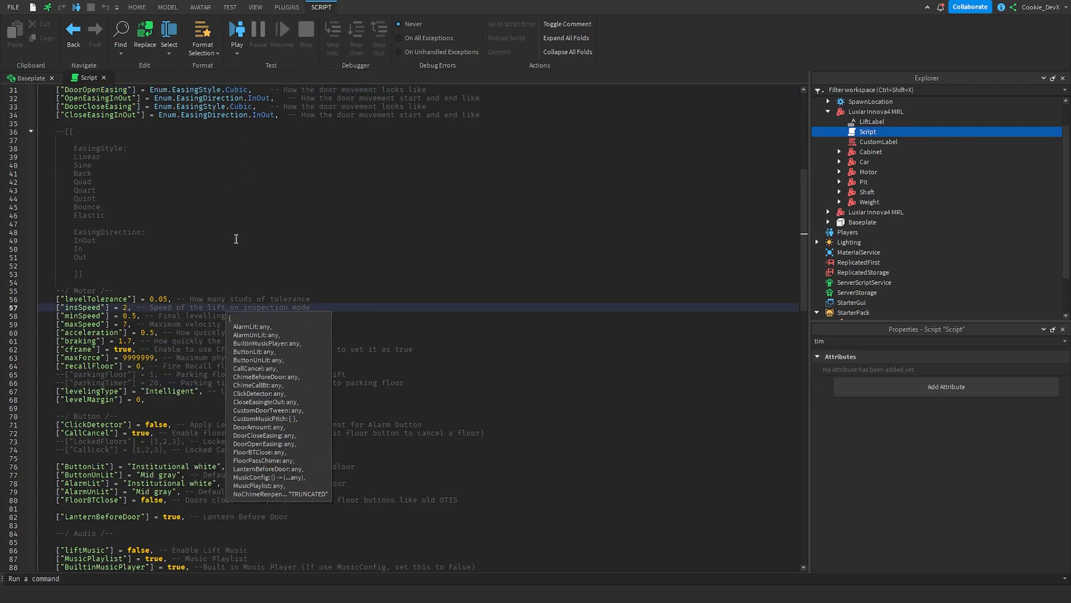
double_click(182, 315)
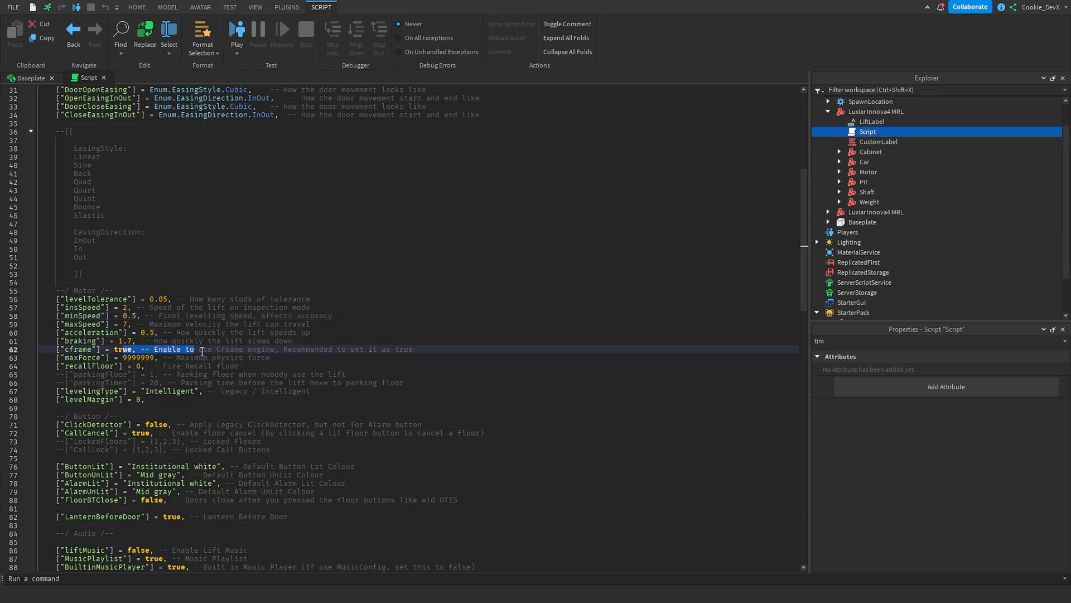
- Scroll through floor call cancel, button colours, audio playlist, song list and chime entries
scroll("down", 3)
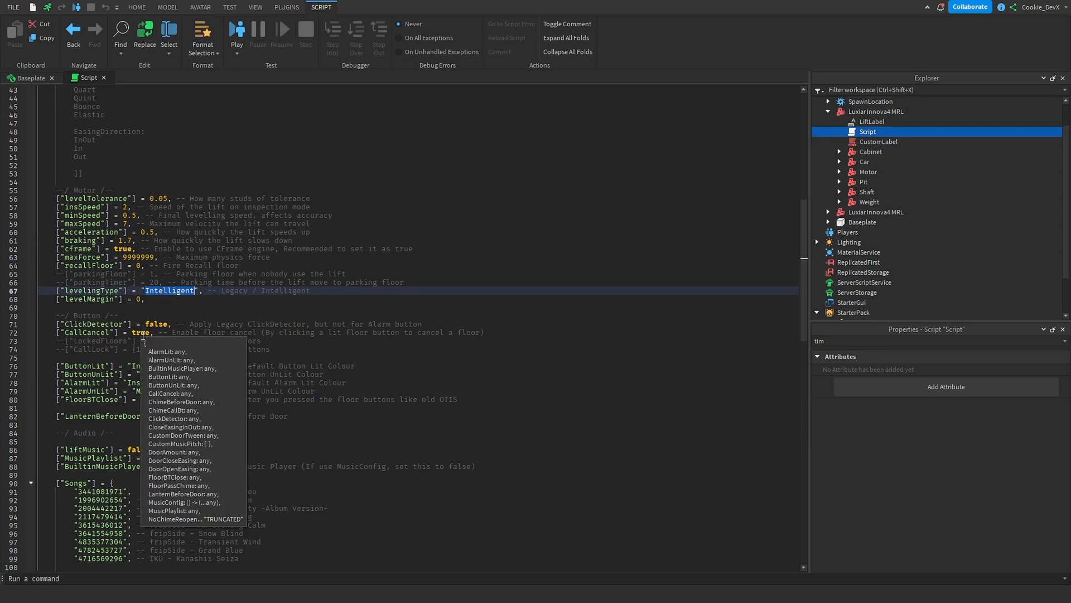
mouse_move(235, 317)
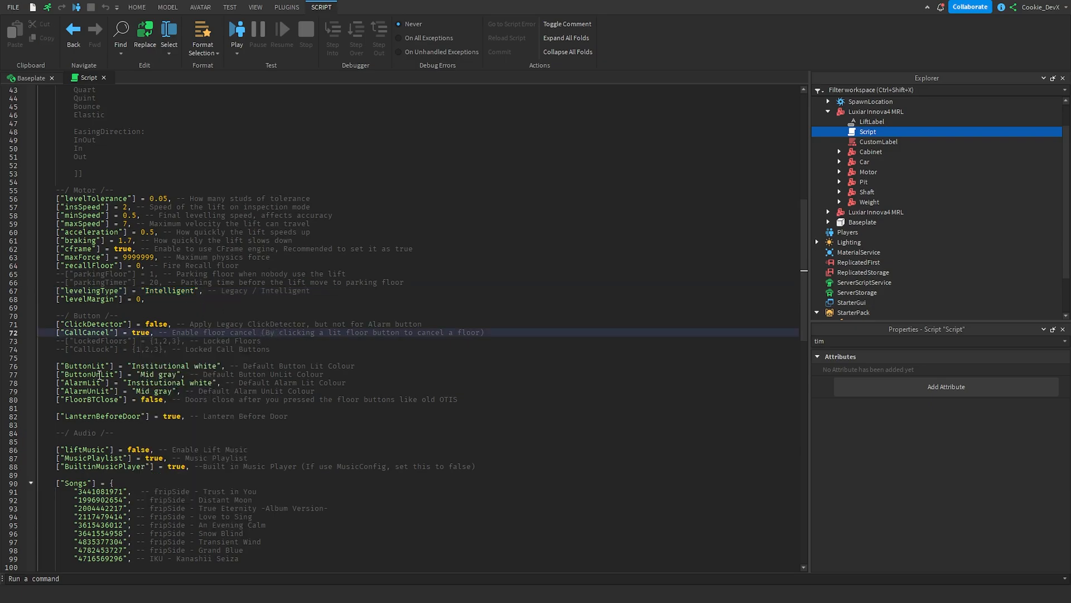
left_click(158, 399)
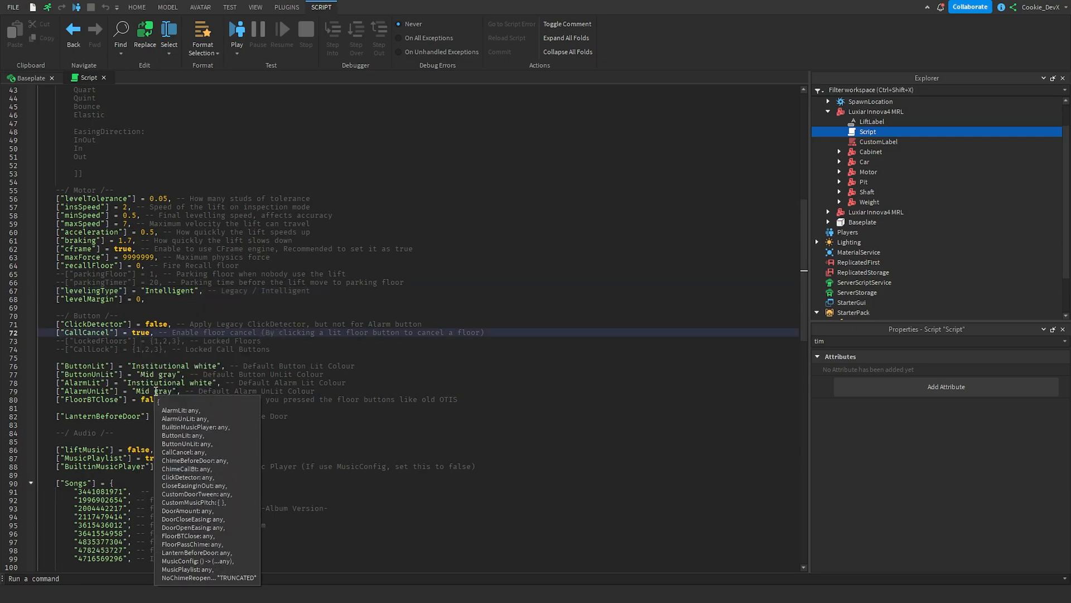
left_click(368, 402)
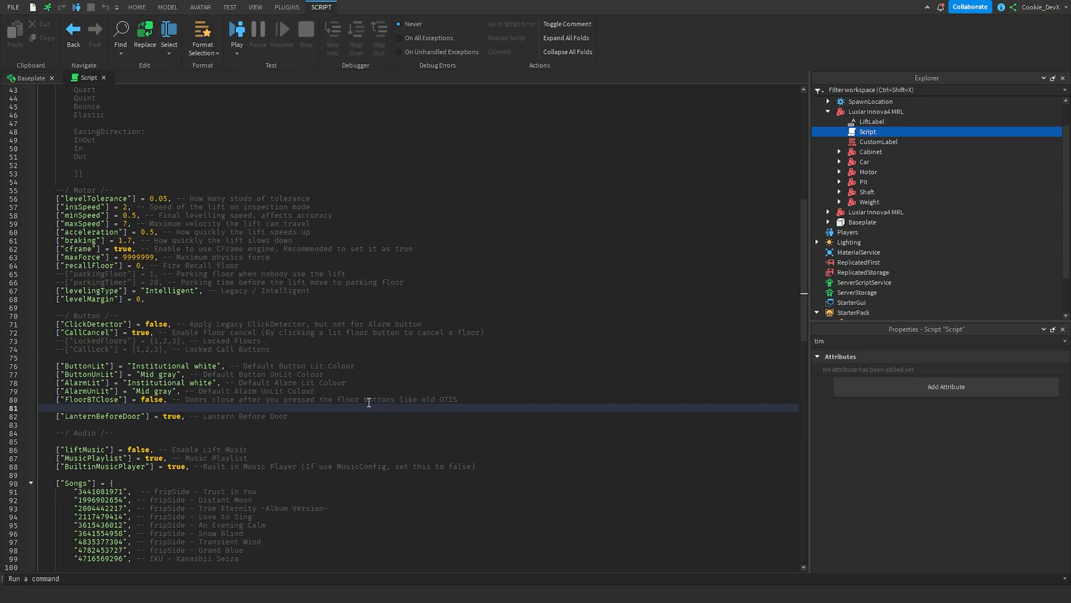
scroll("down", 3)
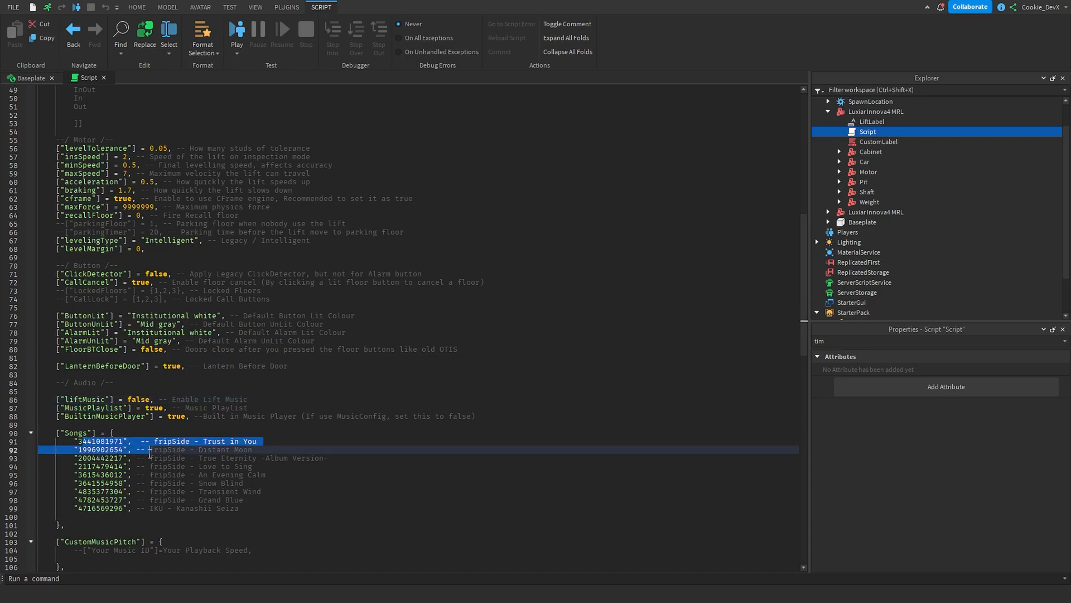
scroll("down", 3)
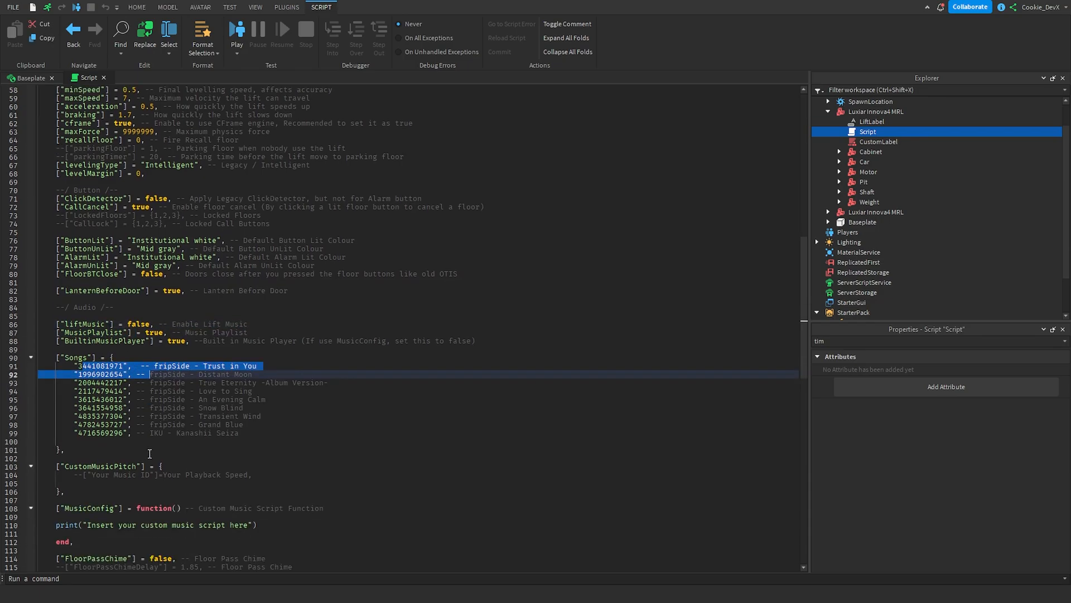
scroll("down", 3)
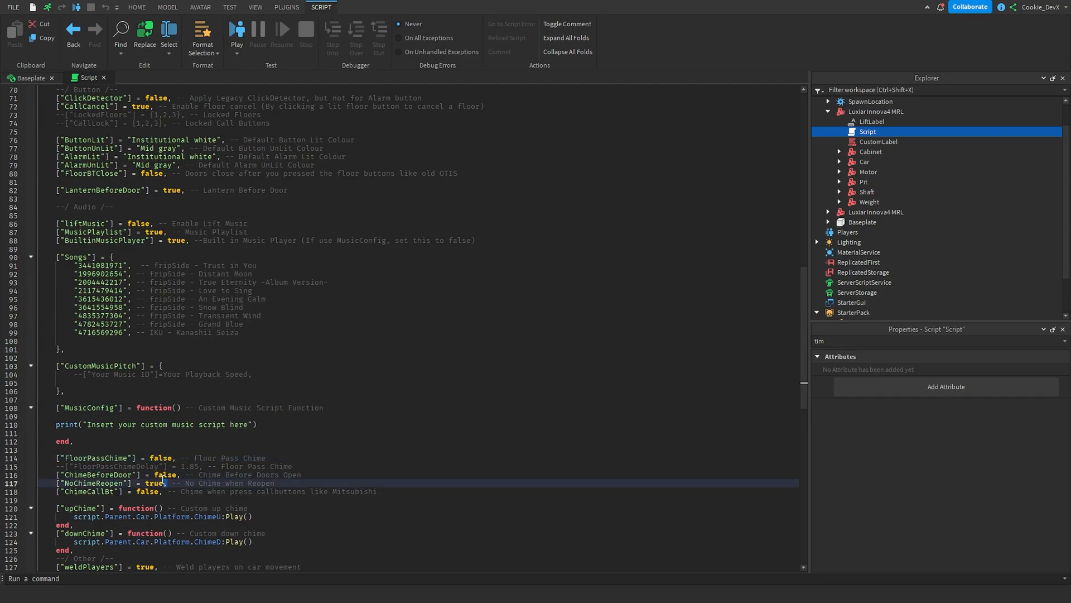
scroll("down", 3)
type("siz")
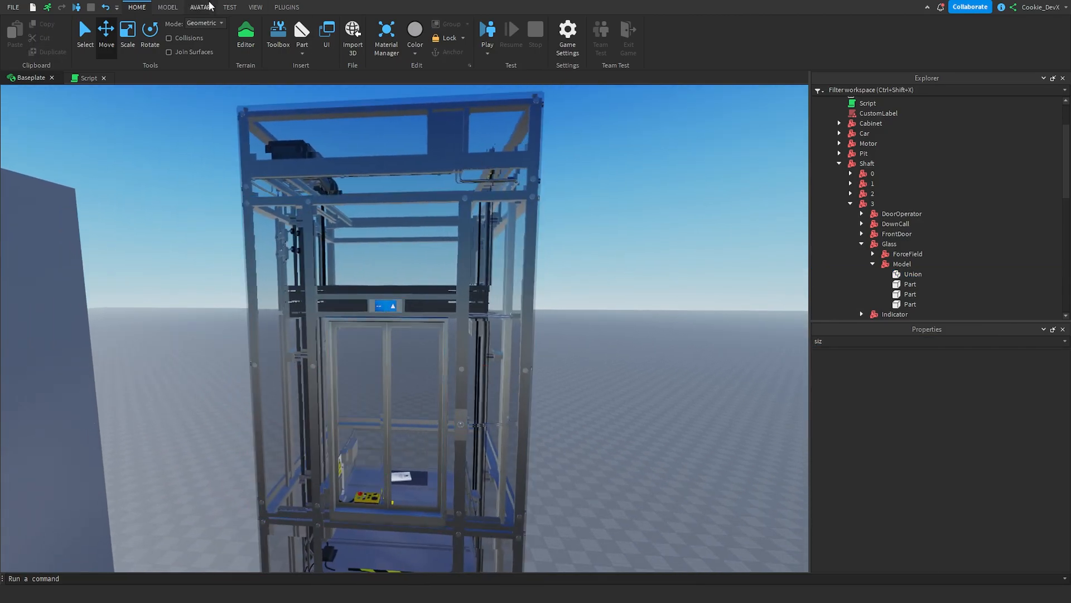
- Select shaft section 3, the Pit and Car models to raise them into a fourth floor
left_click(167, 7)
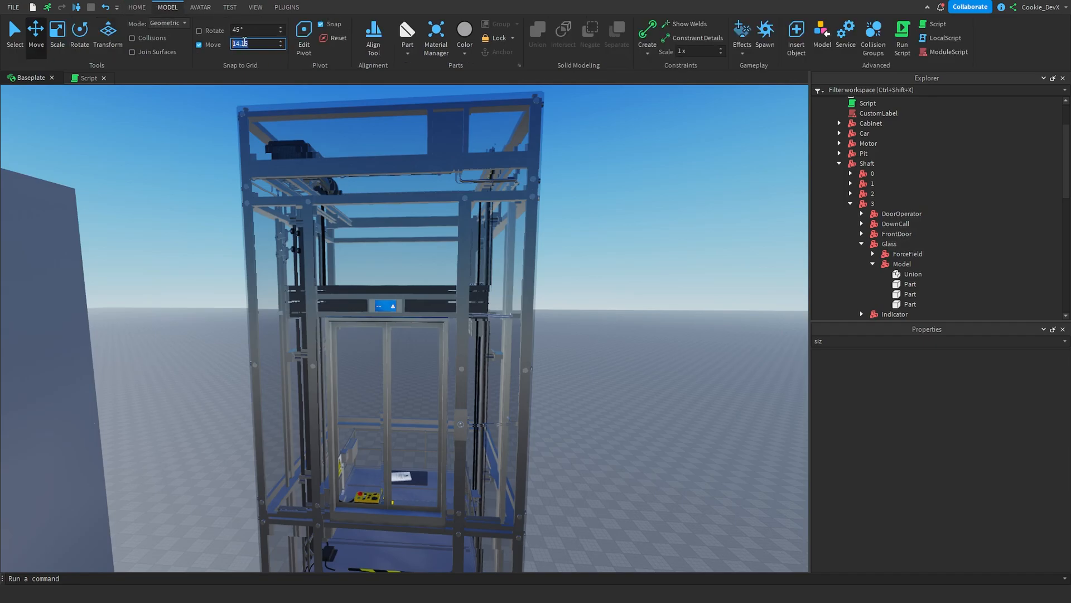
left_click(851, 203)
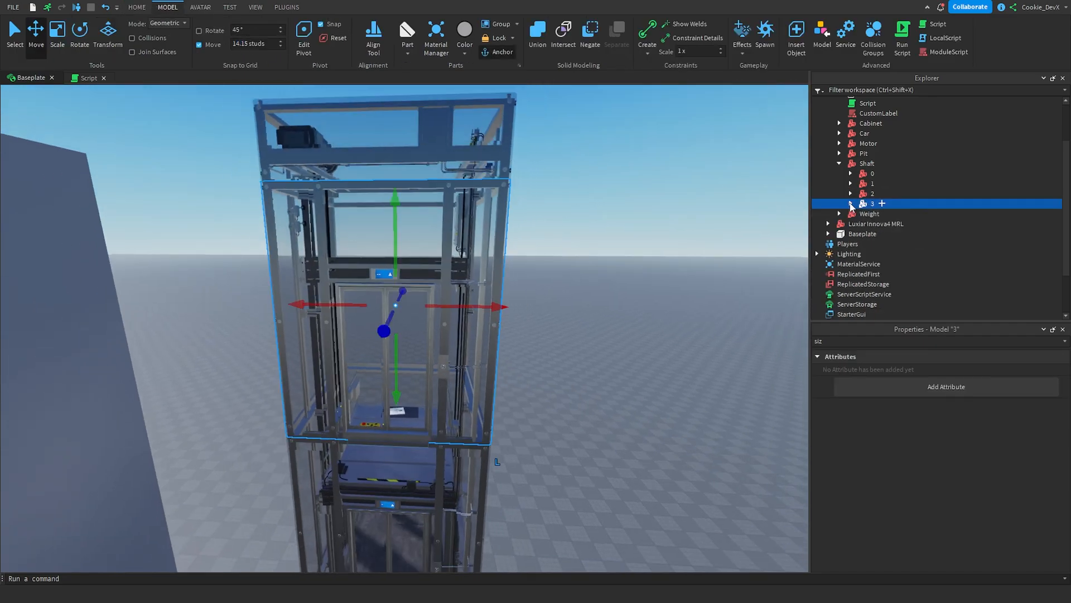
left_click(862, 153)
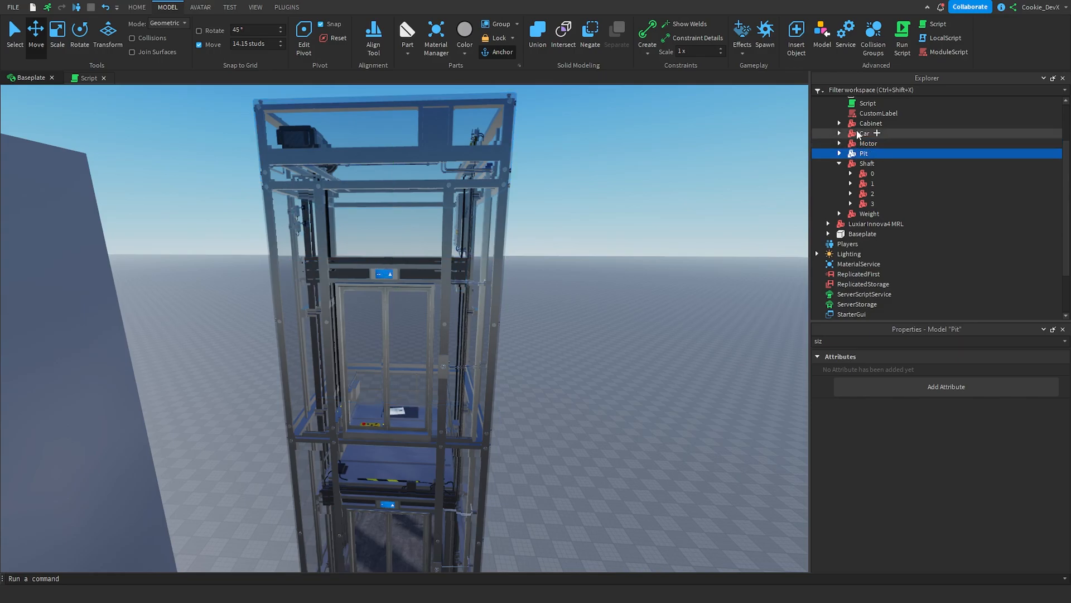
left_click(868, 143)
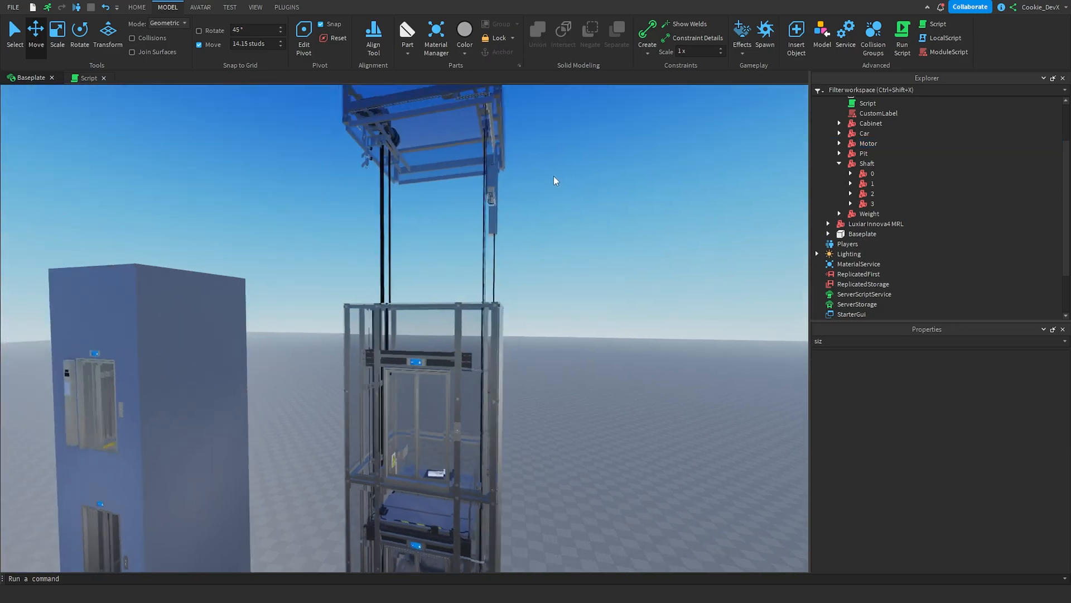
left_click(873, 203)
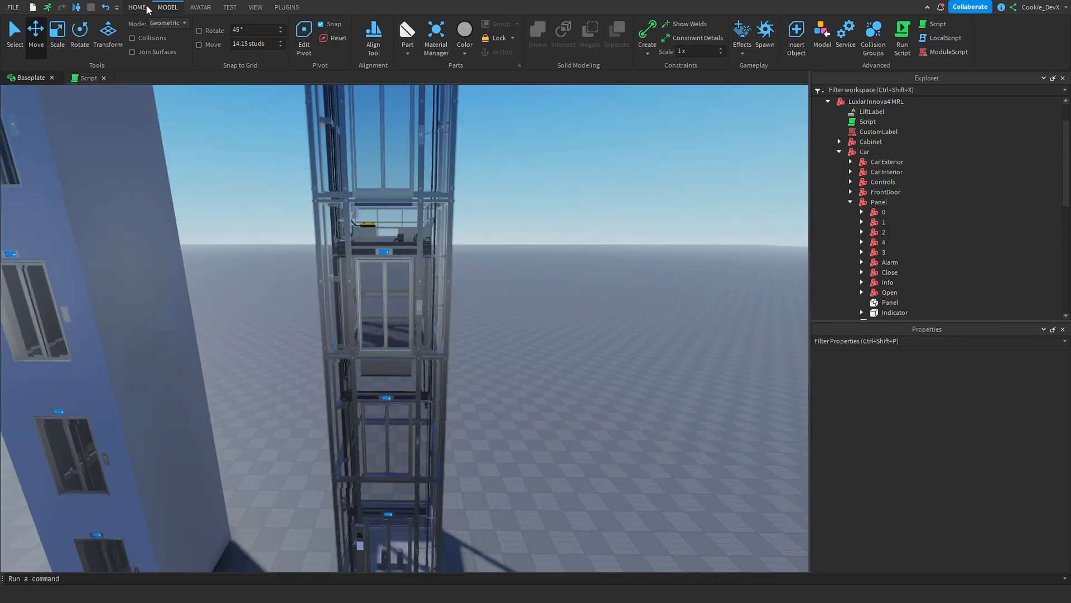
- Start a playtest from the Home tab's Play button beside the four-floor lift
left_click(136, 7)
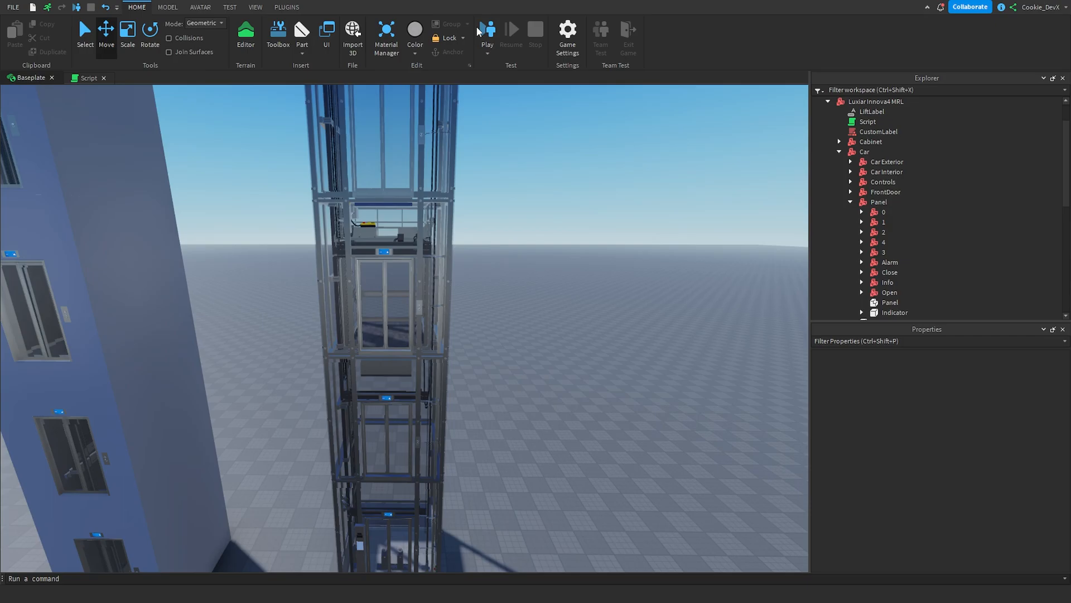
left_click(488, 29)
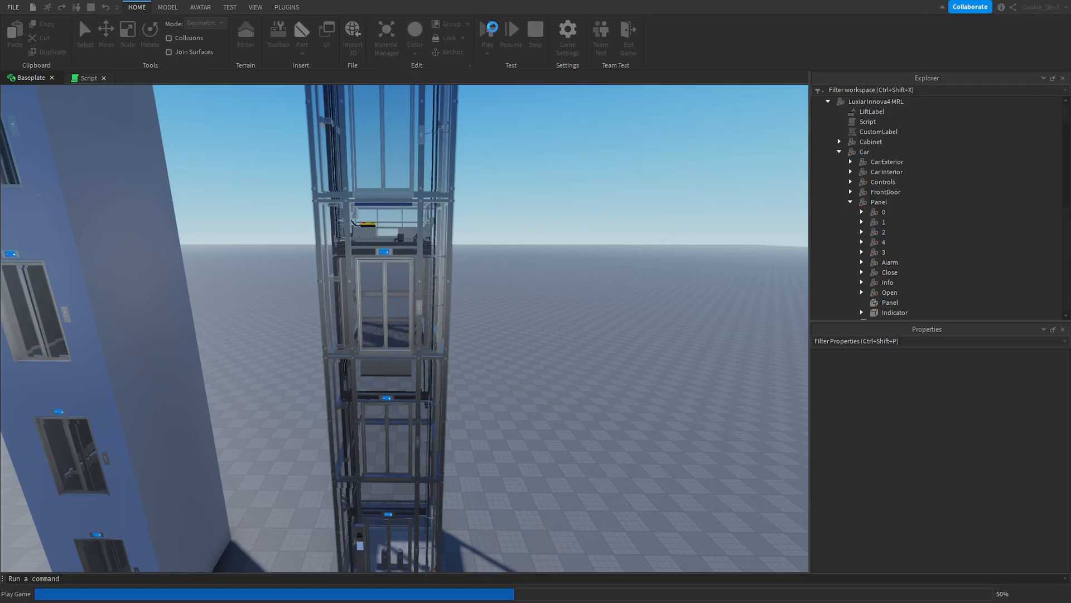
left_click(488, 29)
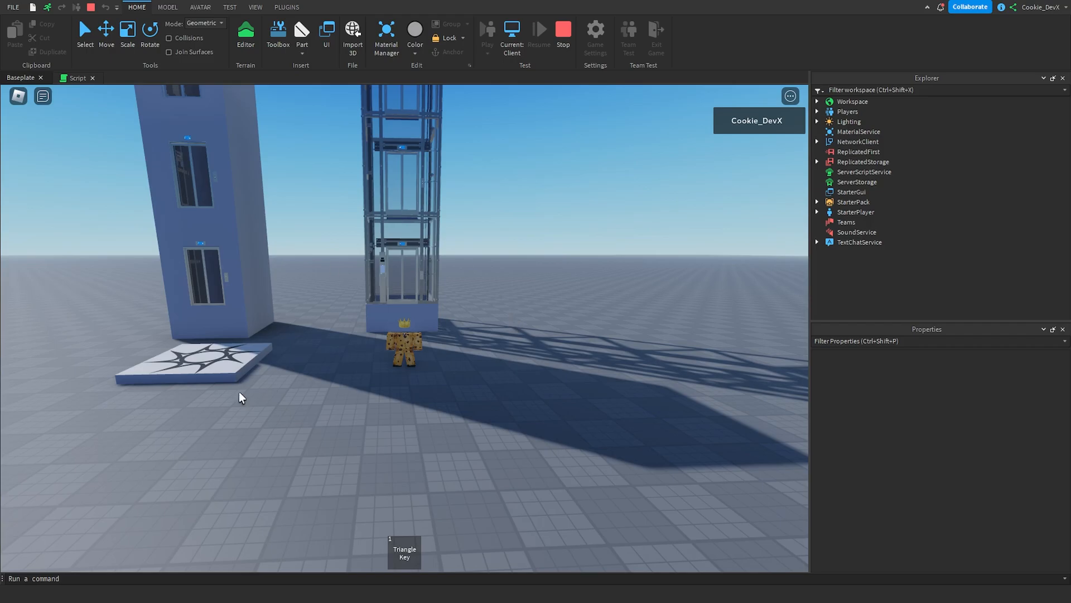
mouse_move(384, 259)
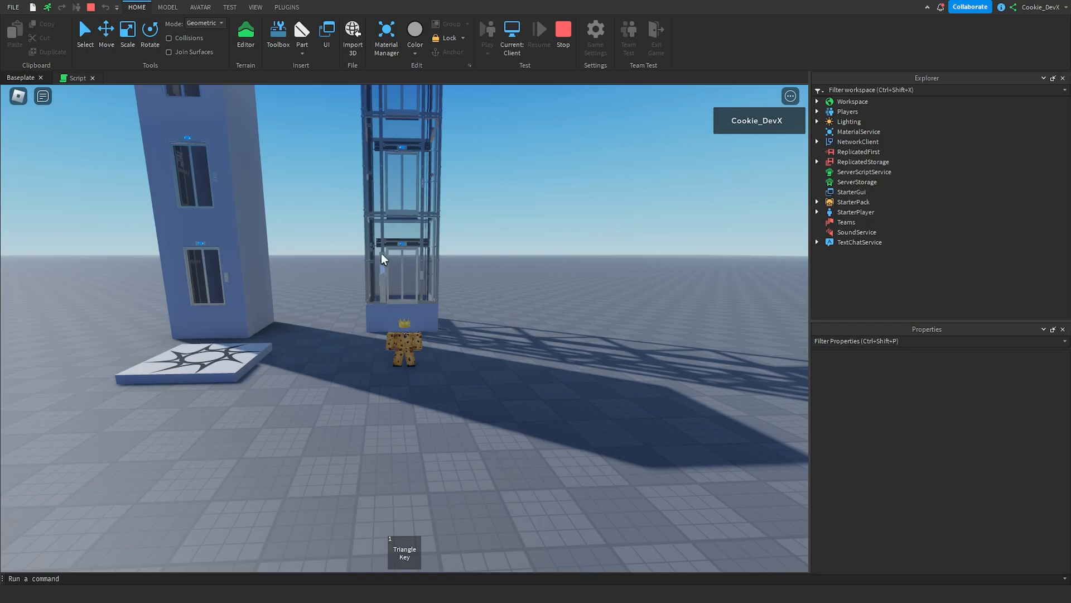